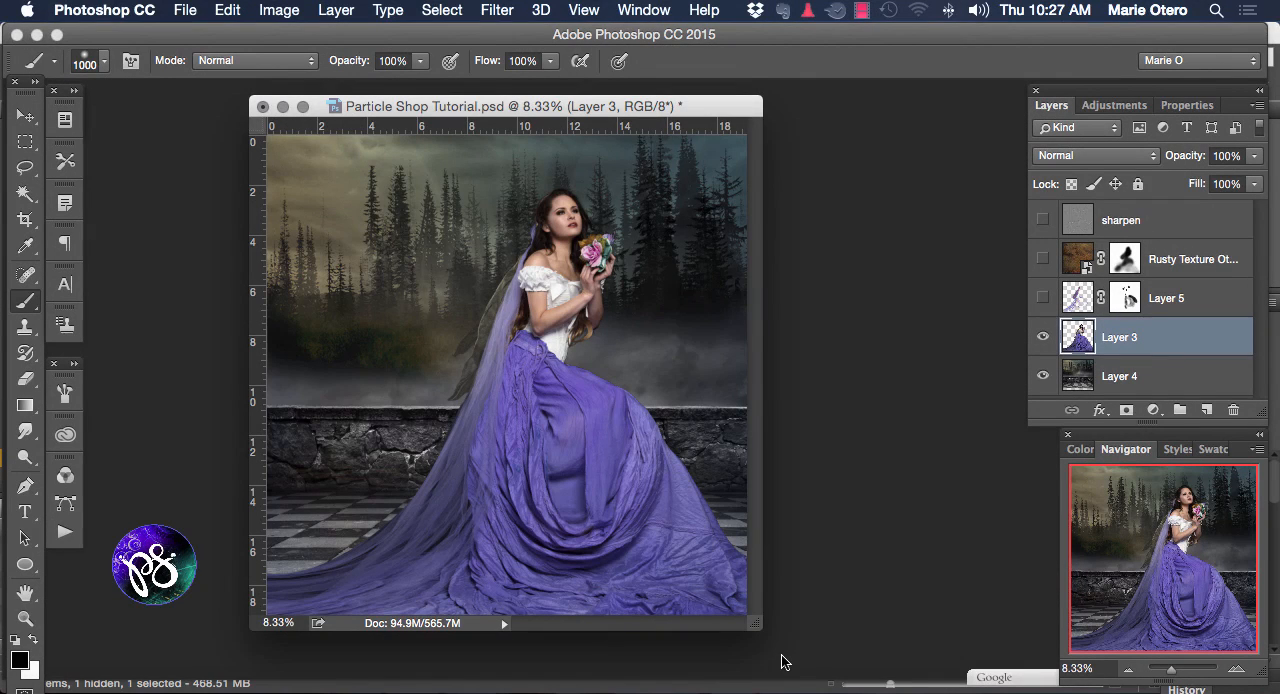
{"action": "mouse_move", "coordinate": [720, 110]}
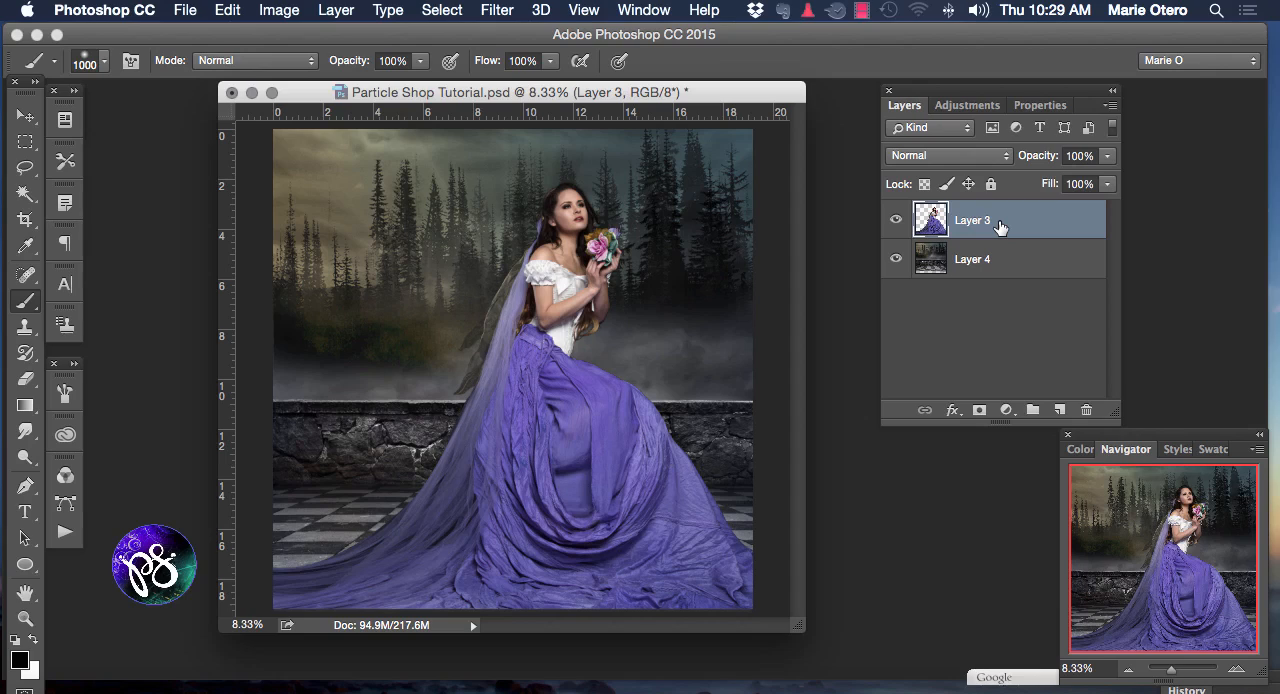
Select the model layer (Layer 3) so it can be duplicated above the background
{"action": "left_click", "coordinate": [1032, 410]}
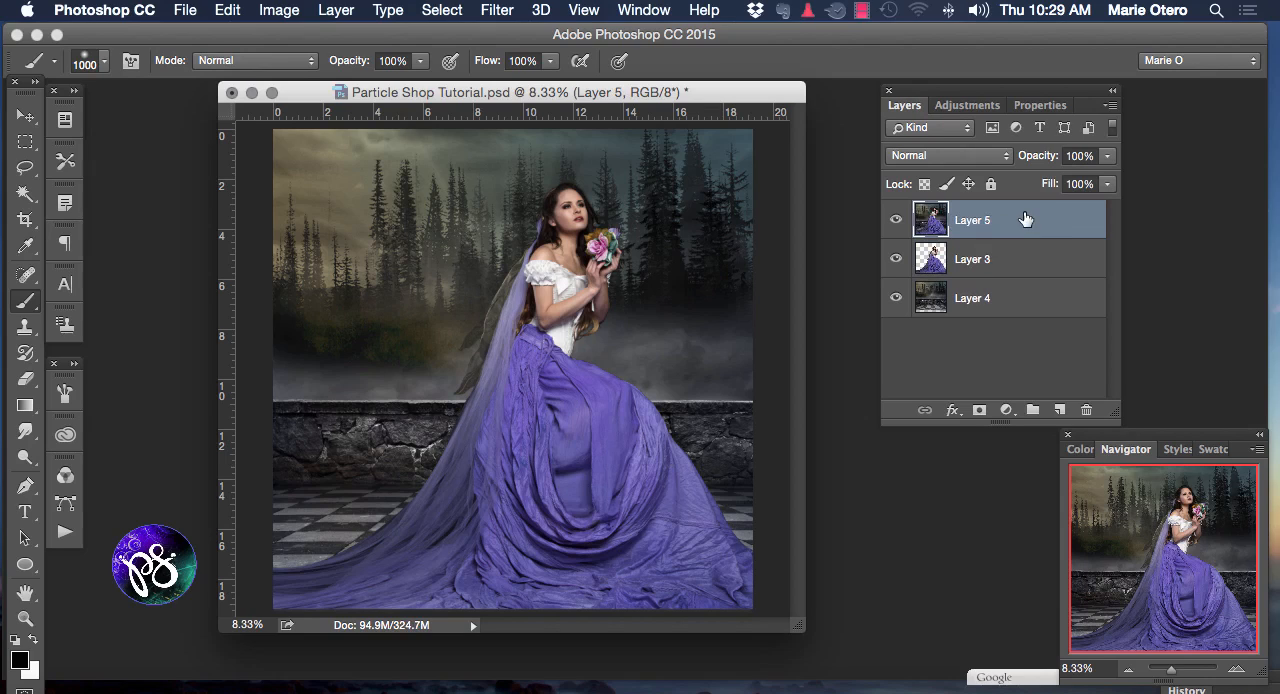
{"action": "mouse_move", "coordinate": [1032, 218]}
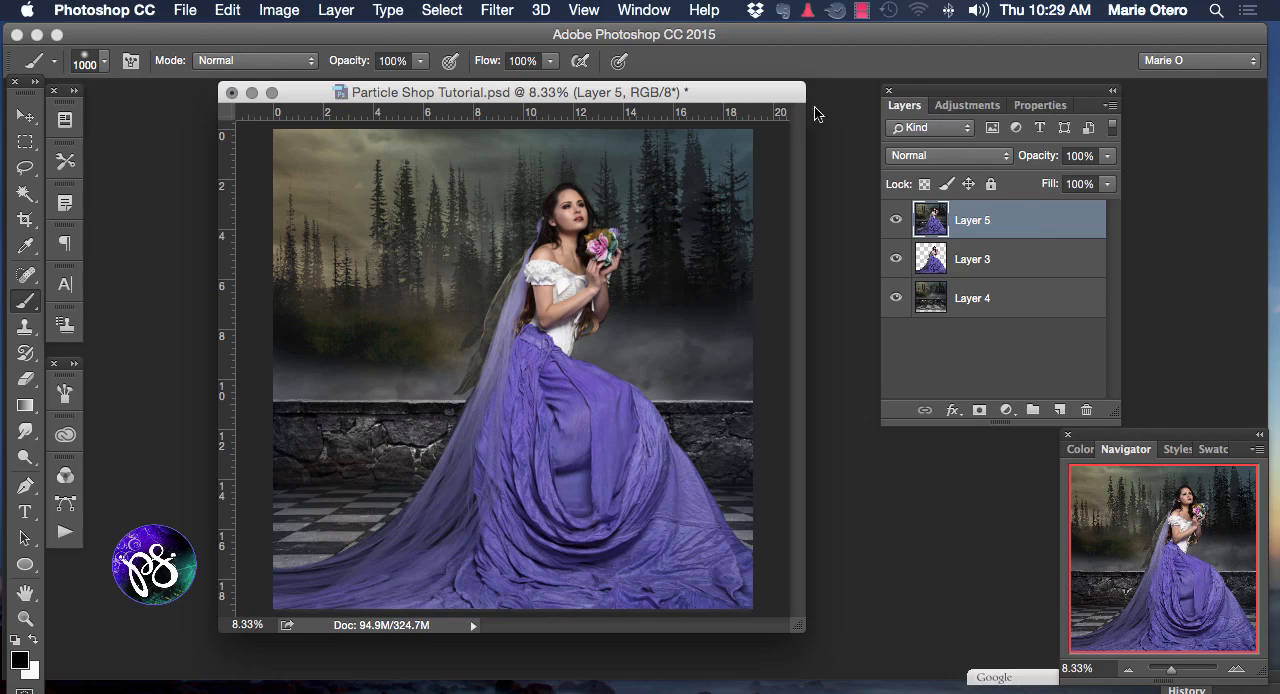
Launch Filter > Painter > ParticleShop on the copied layer, showing its copy-layer warning
{"action": "left_click", "coordinate": [496, 10]}
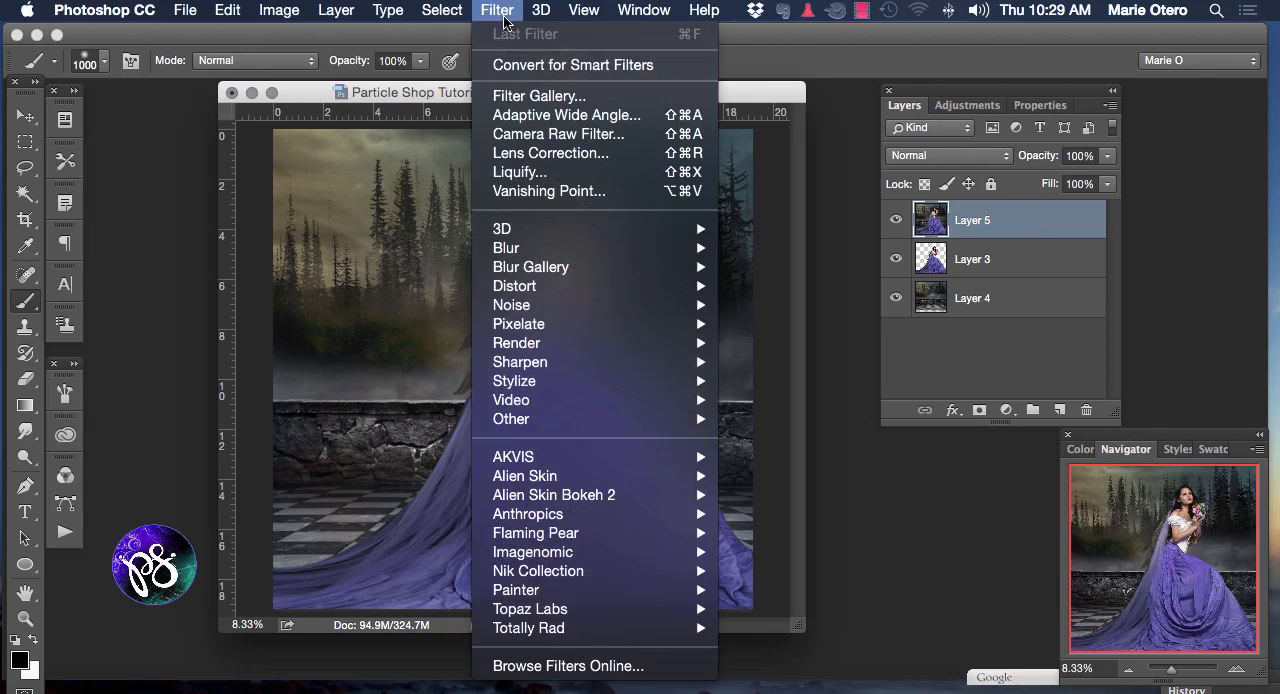
{"action": "mouse_move", "coordinate": [516, 590]}
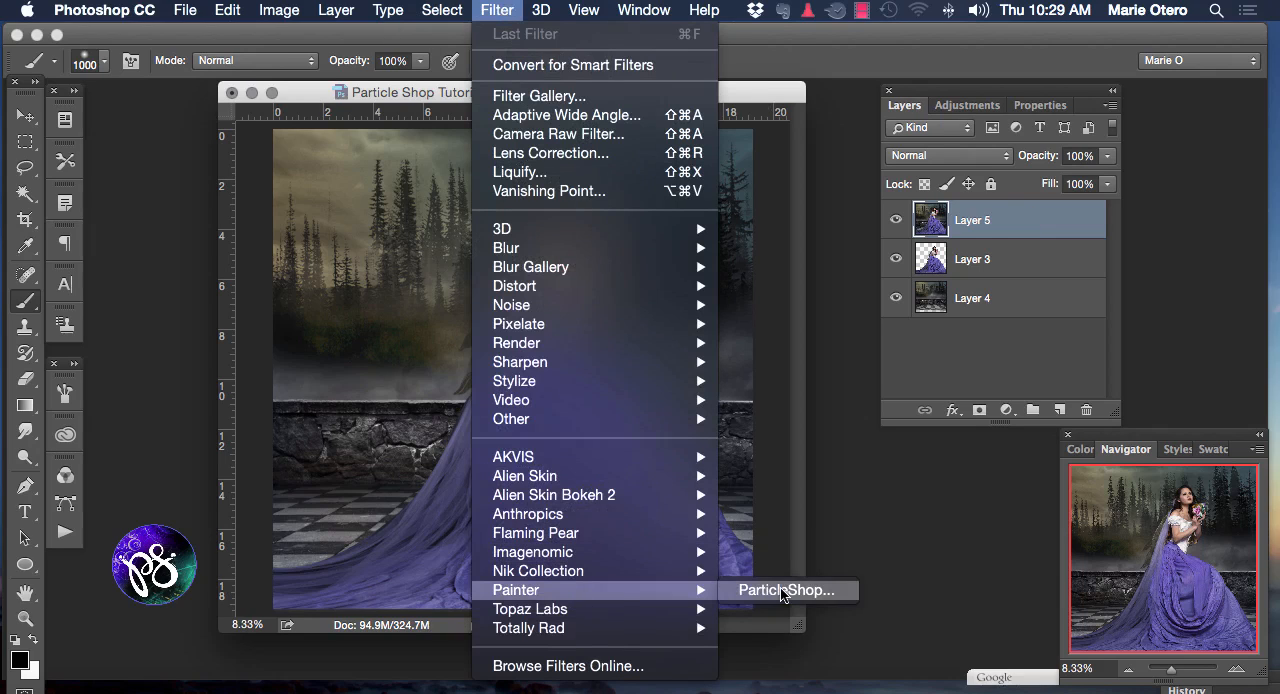
{"action": "left_click", "coordinate": [786, 590]}
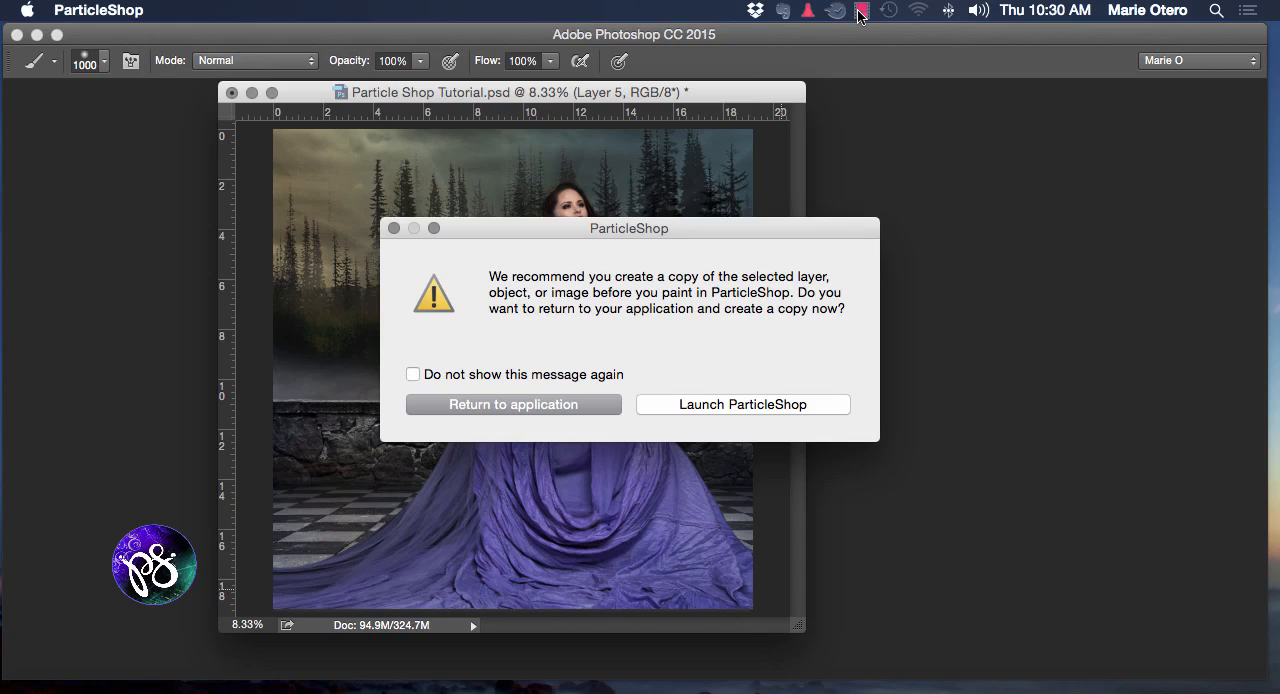
{"action": "mouse_move", "coordinate": [784, 446]}
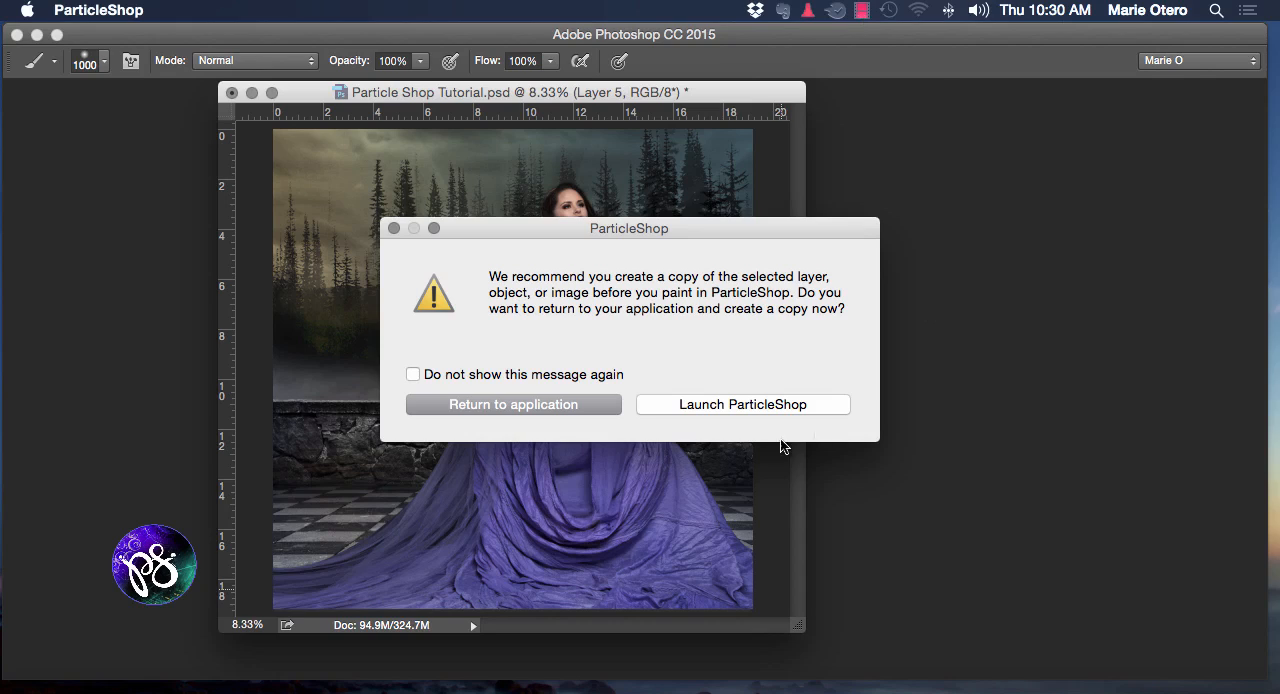
{"action": "mouse_move", "coordinate": [744, 412]}
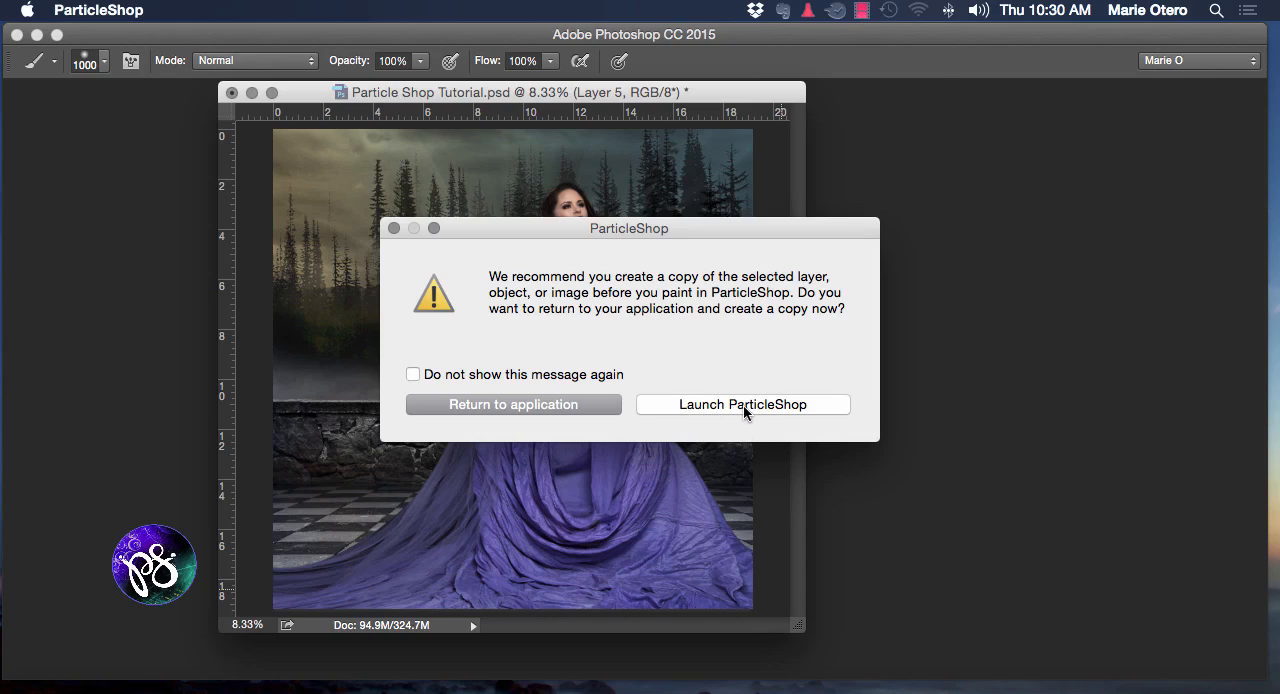
Launch ParticleShop with the portrait and browse the brush packs toward Fabric Fantasy Veil
{"action": "left_click", "coordinate": [742, 404]}
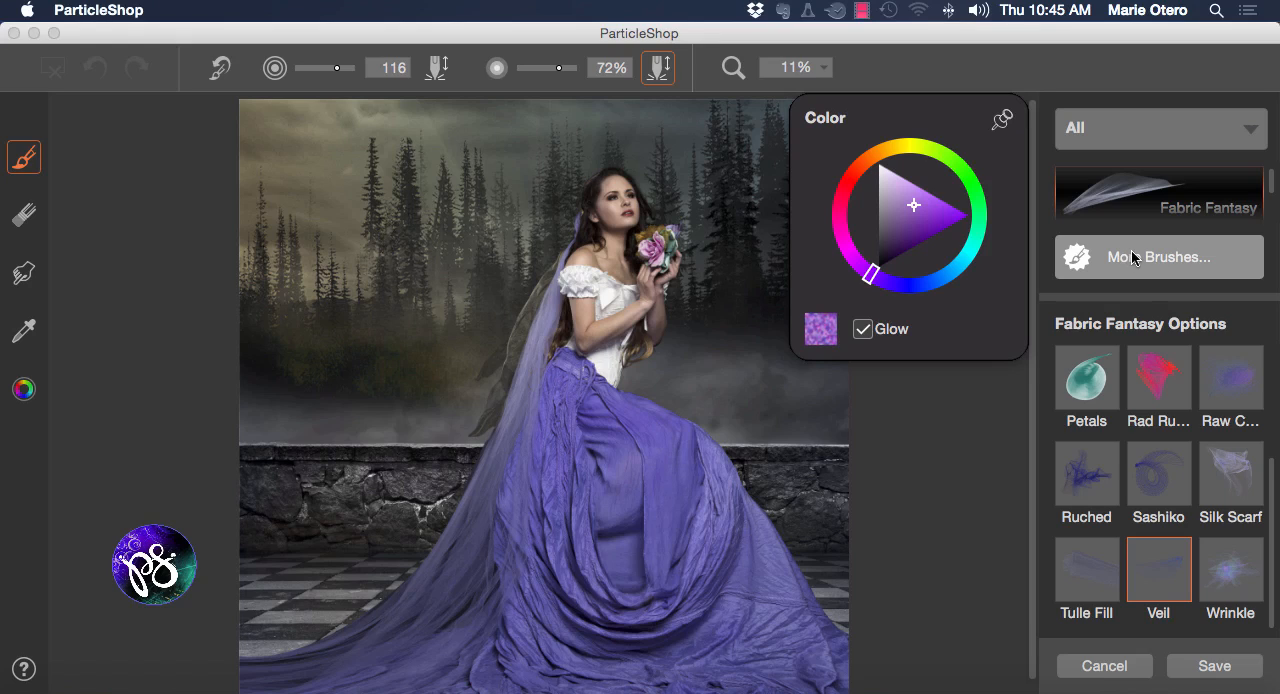
{"action": "mouse_move", "coordinate": [1228, 226]}
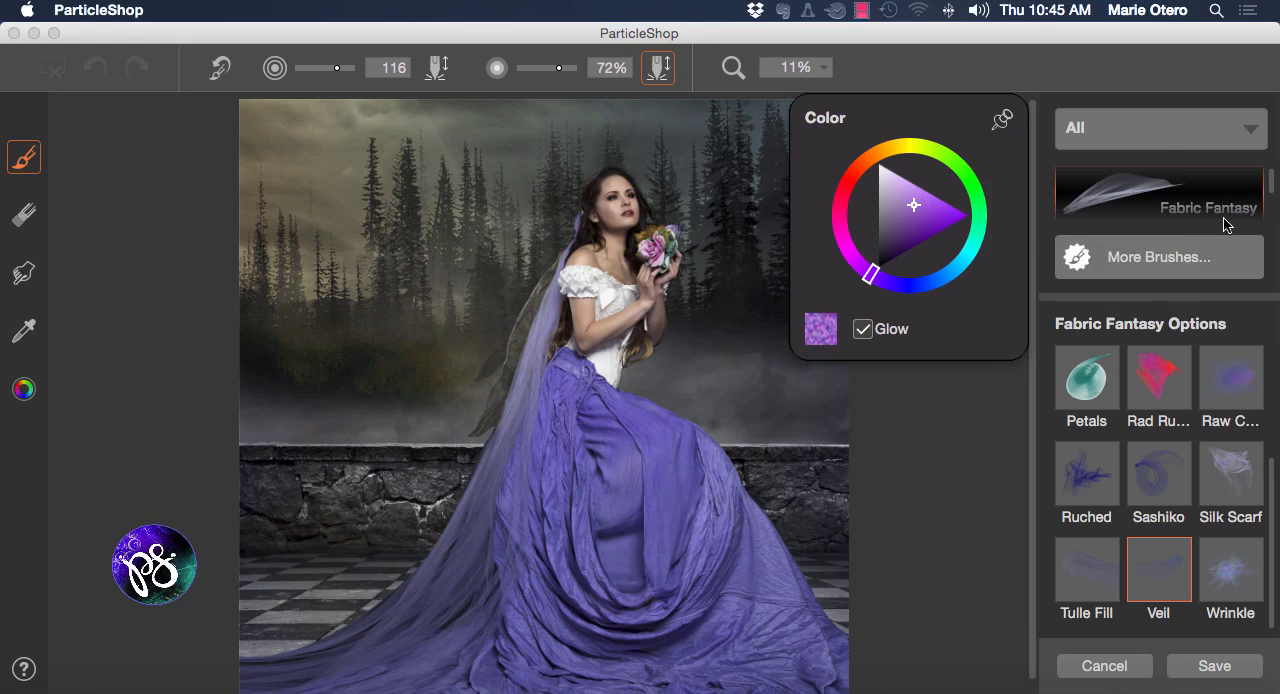
{"action": "mouse_move", "coordinate": [1260, 194]}
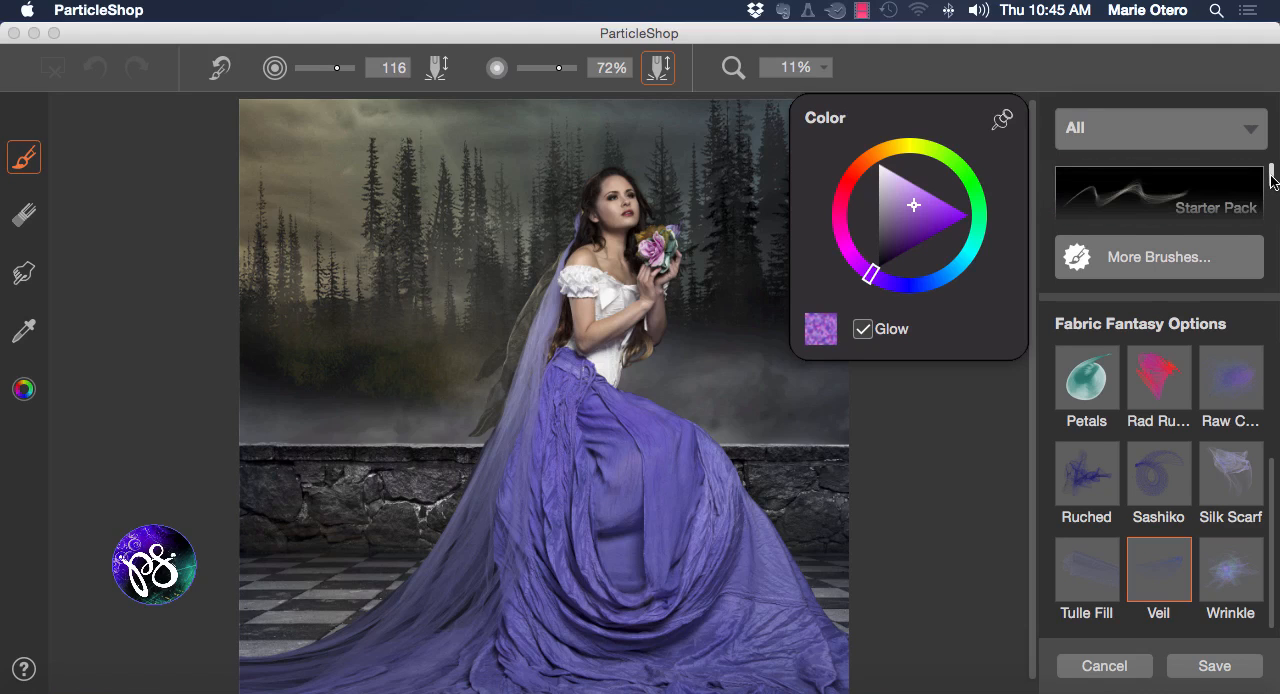
{"action": "scroll", "scroll_direction": "down", "scroll_amount": 3}
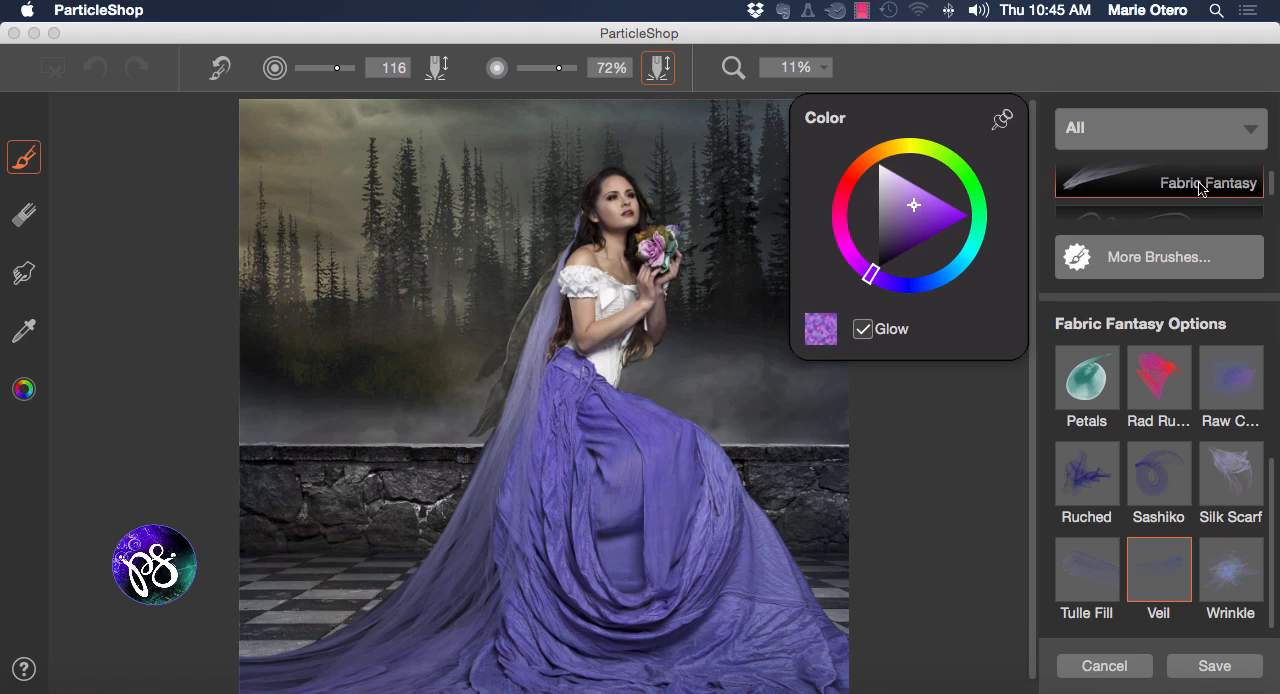
{"action": "mouse_move", "coordinate": [1148, 388]}
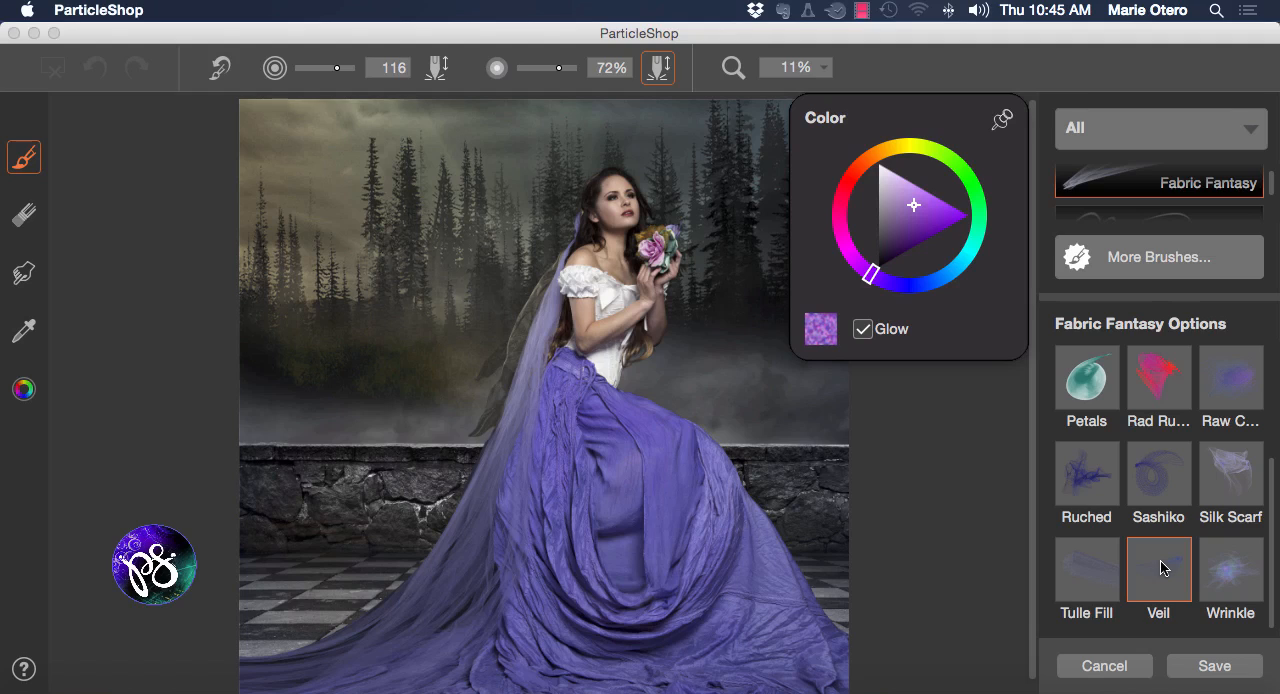
{"action": "mouse_move", "coordinate": [624, 476]}
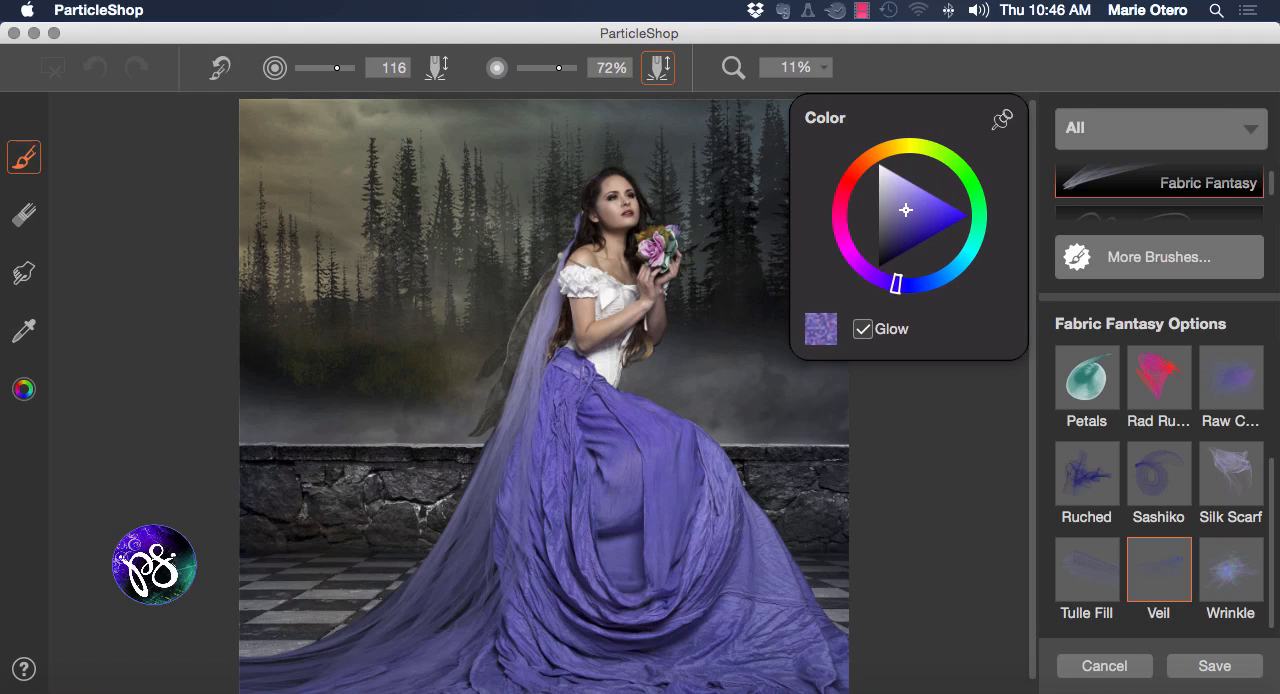
Raise Veil brush opacity to 89% and paint glowing purple strokes down the model's veil
{"action": "left_click_drag", "start_coordinate": [560, 260], "coordinate": [516, 344]}
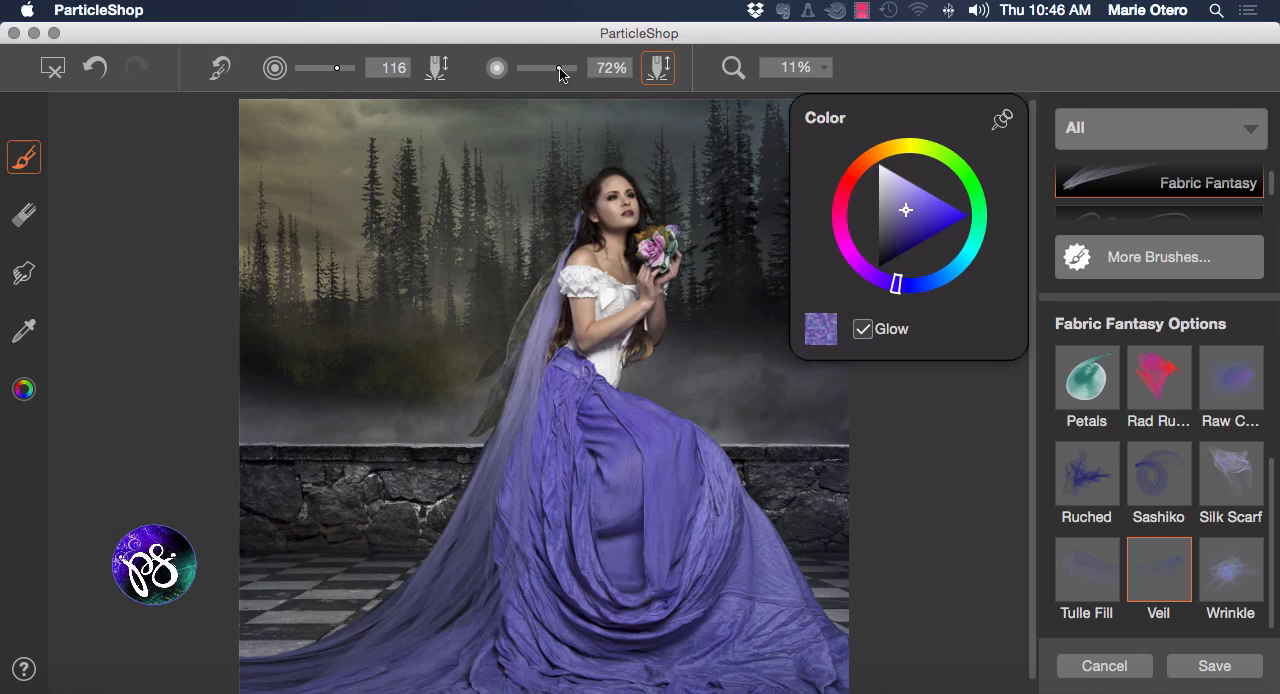
{"action": "left_click_drag", "start_coordinate": [556, 68], "coordinate": [576, 68]}
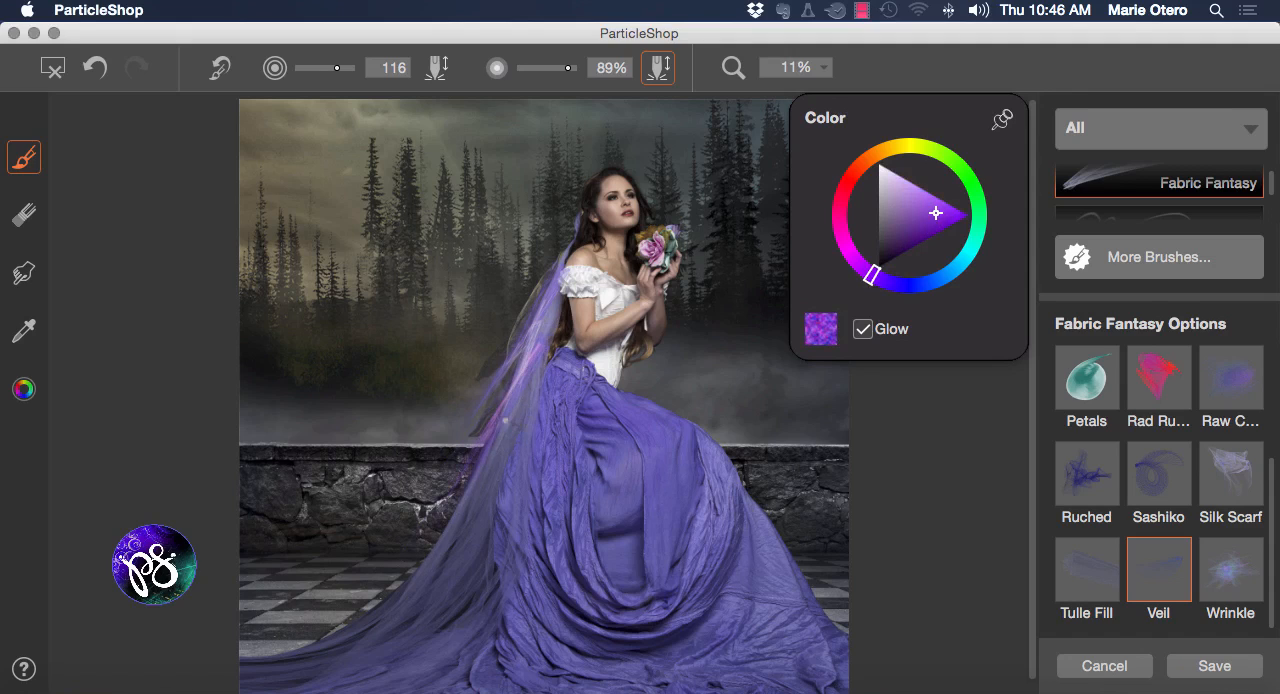
{"action": "left_click_drag", "start_coordinate": [270, 636], "coordinate": [508, 420]}
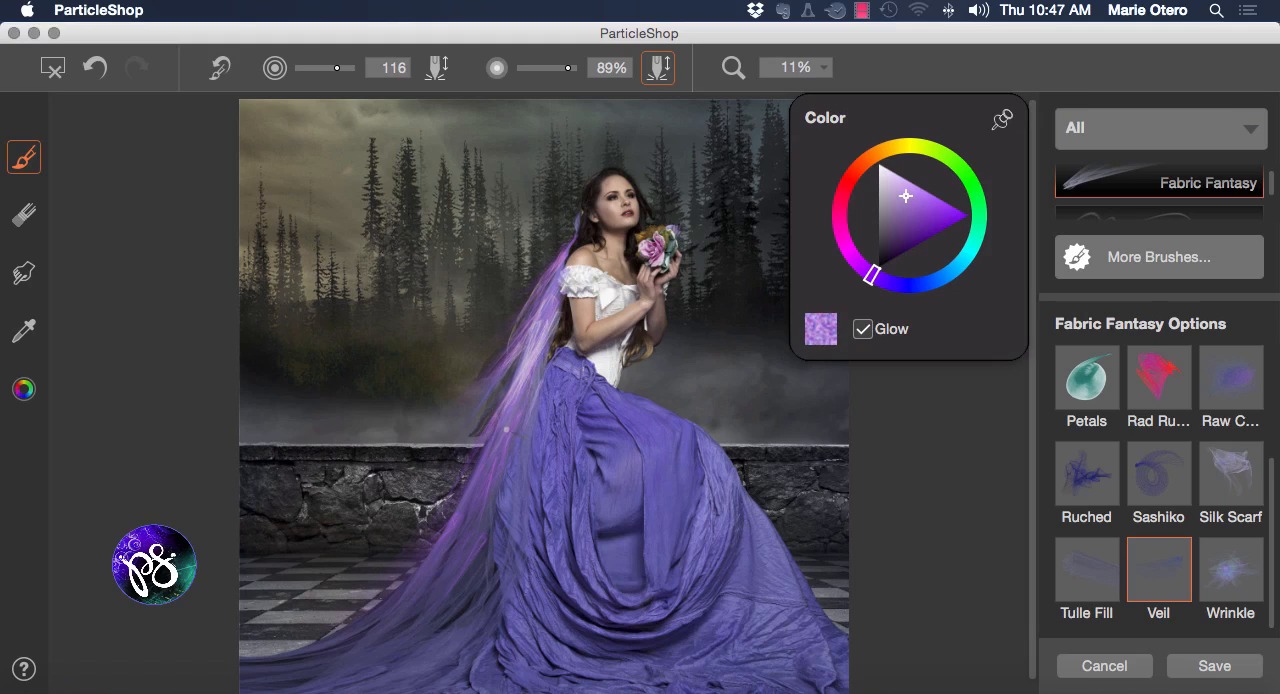
{"action": "left_click_drag", "start_coordinate": [504, 428], "coordinate": [360, 632]}
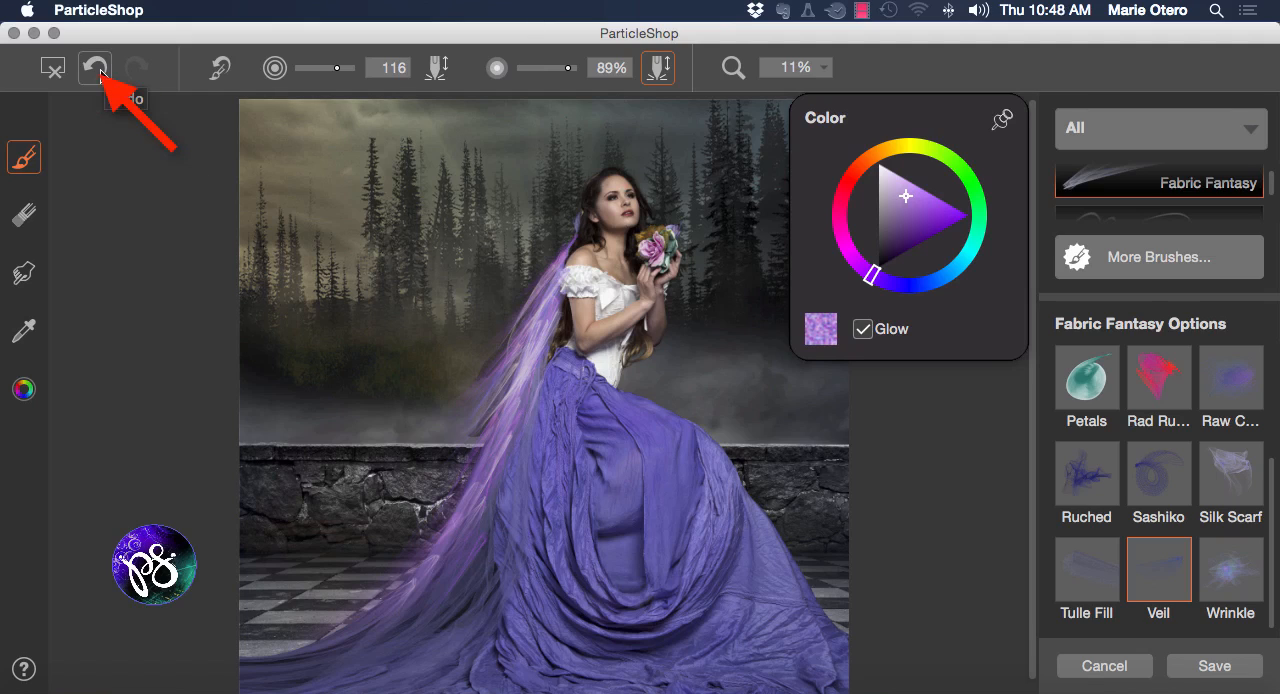
Undo the last veil stroke and switch to the Eraser to tidy strokes near the shoulder
{"action": "left_click", "coordinate": [96, 68]}
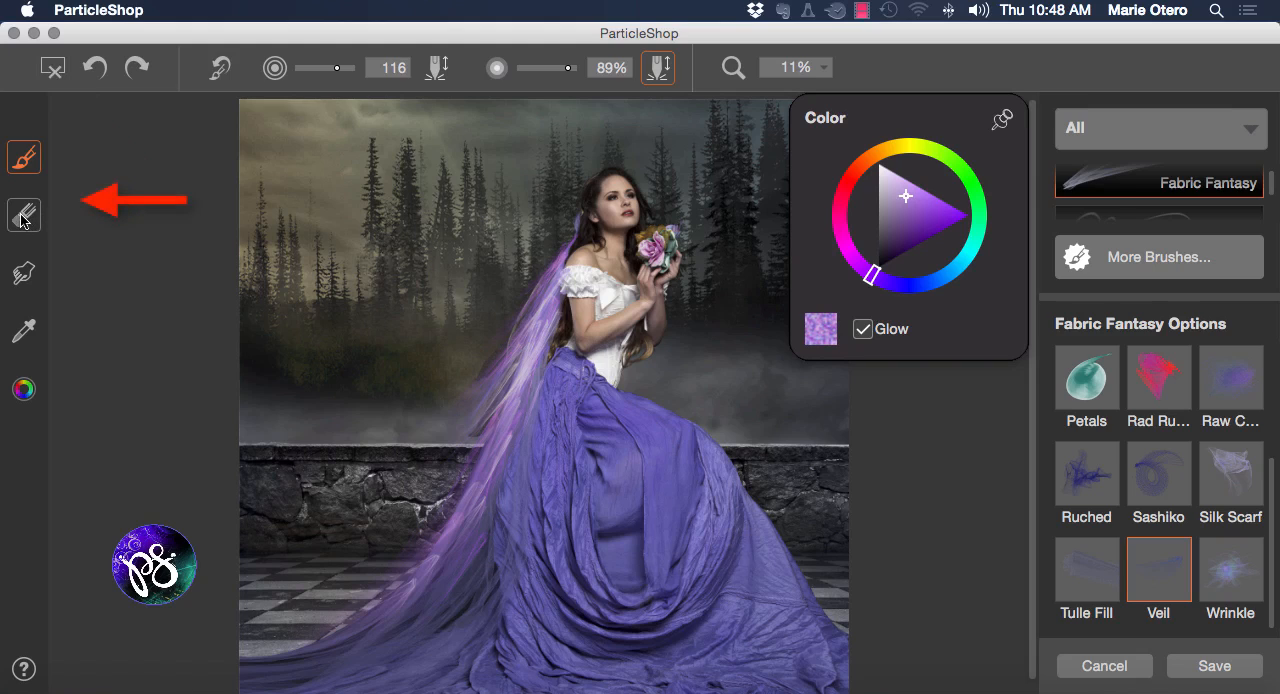
{"action": "left_click", "coordinate": [24, 214]}
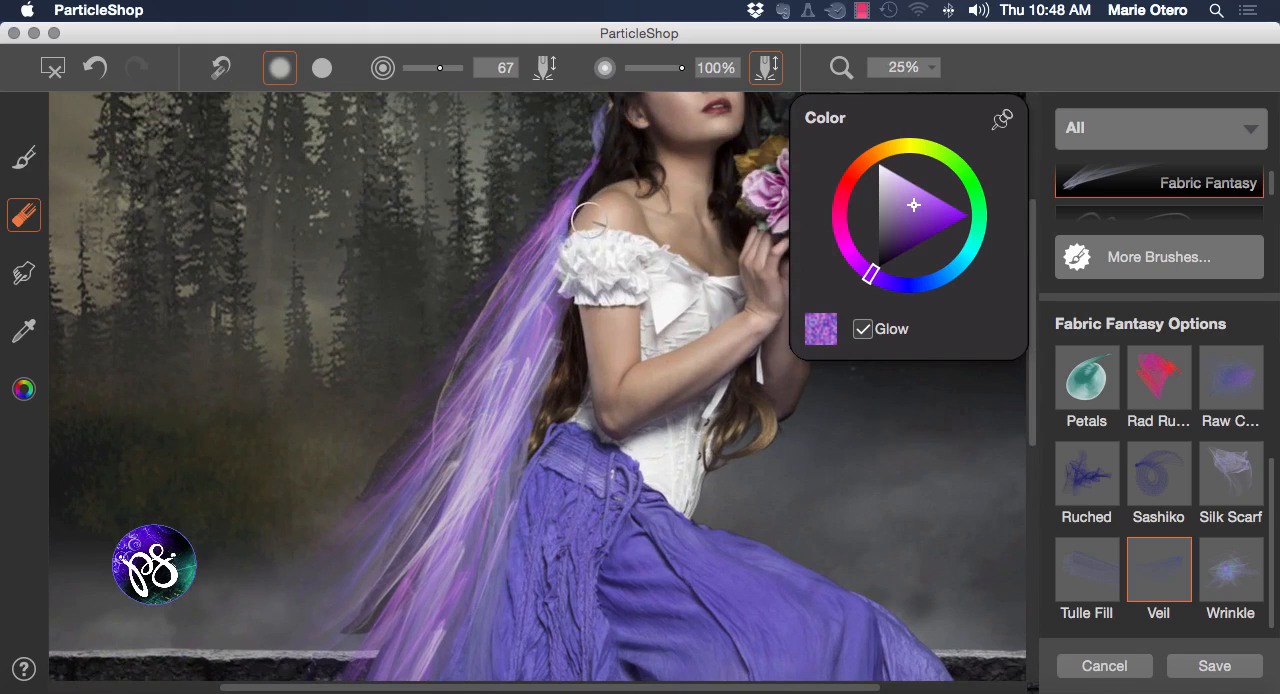
{"action": "mouse_move", "coordinate": [550, 262]}
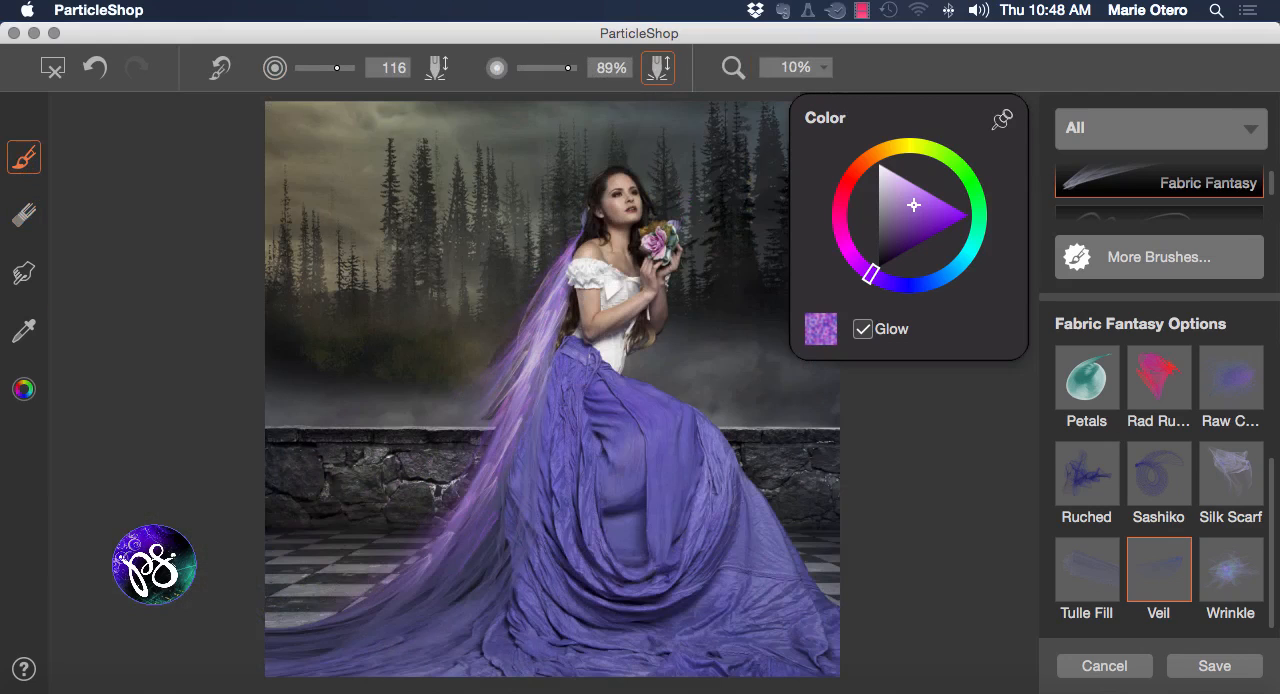
{"action": "mouse_move", "coordinate": [1184, 488]}
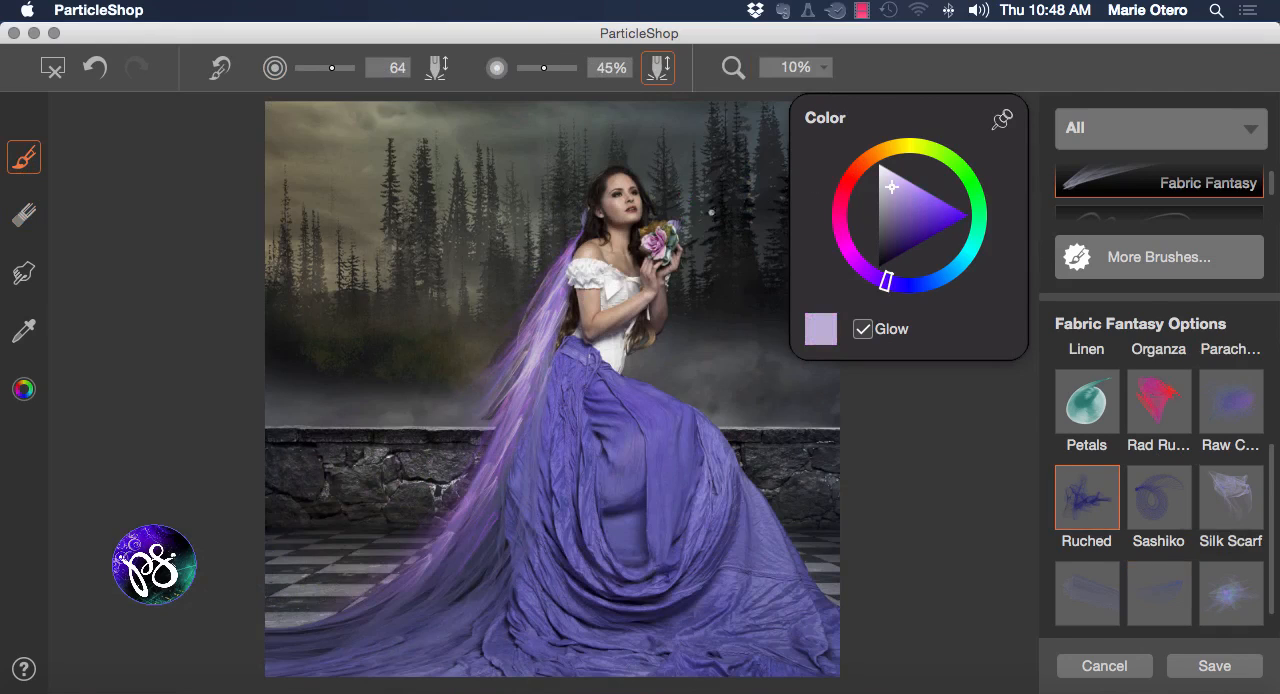
{"action": "mouse_move", "coordinate": [708, 502]}
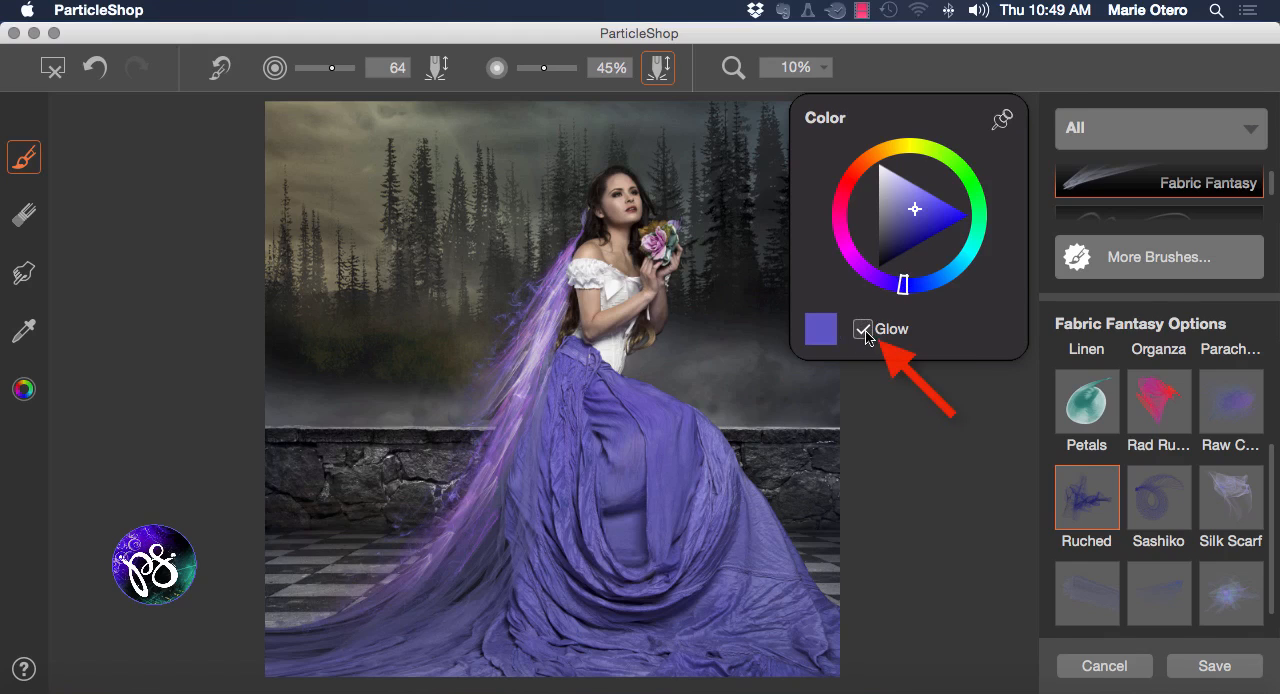
Toggle the brush glow and shift the fabric brush colour to a muted, dusty purple
{"action": "left_click", "coordinate": [864, 328]}
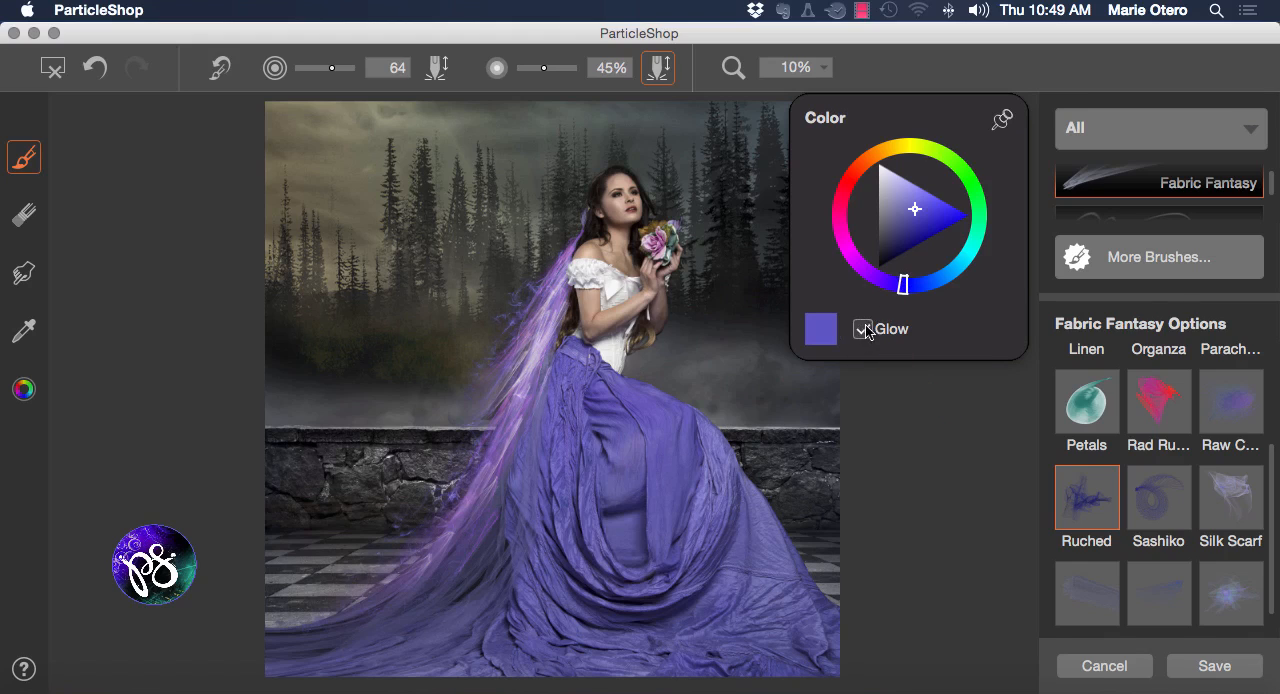
{"action": "left_click", "coordinate": [864, 328]}
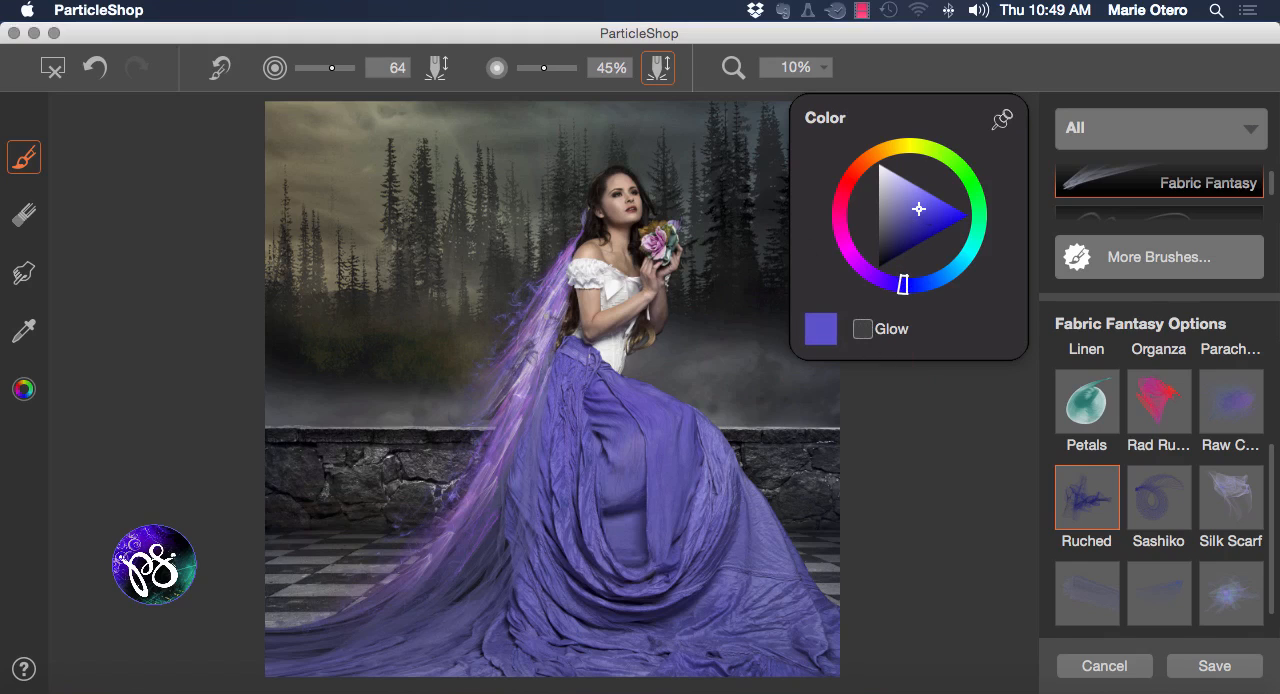
{"action": "left_click", "coordinate": [862, 328]}
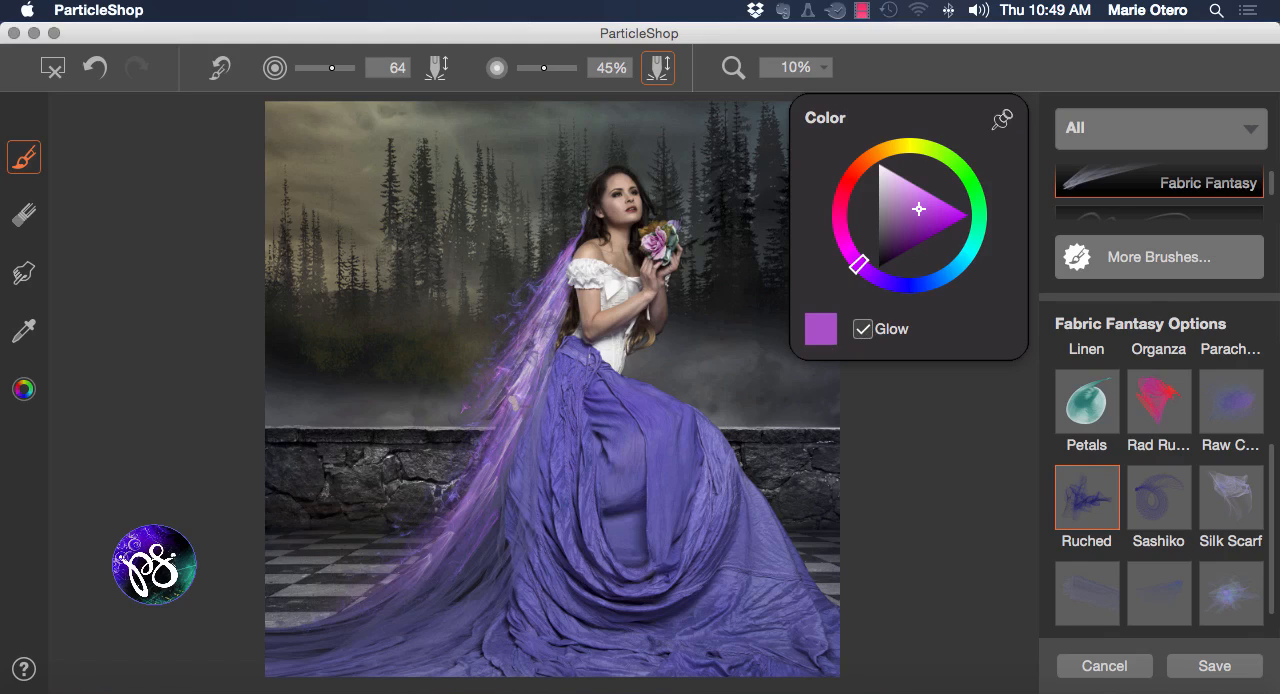
{"action": "left_click_drag", "start_coordinate": [510, 404], "coordinate": [480, 440]}
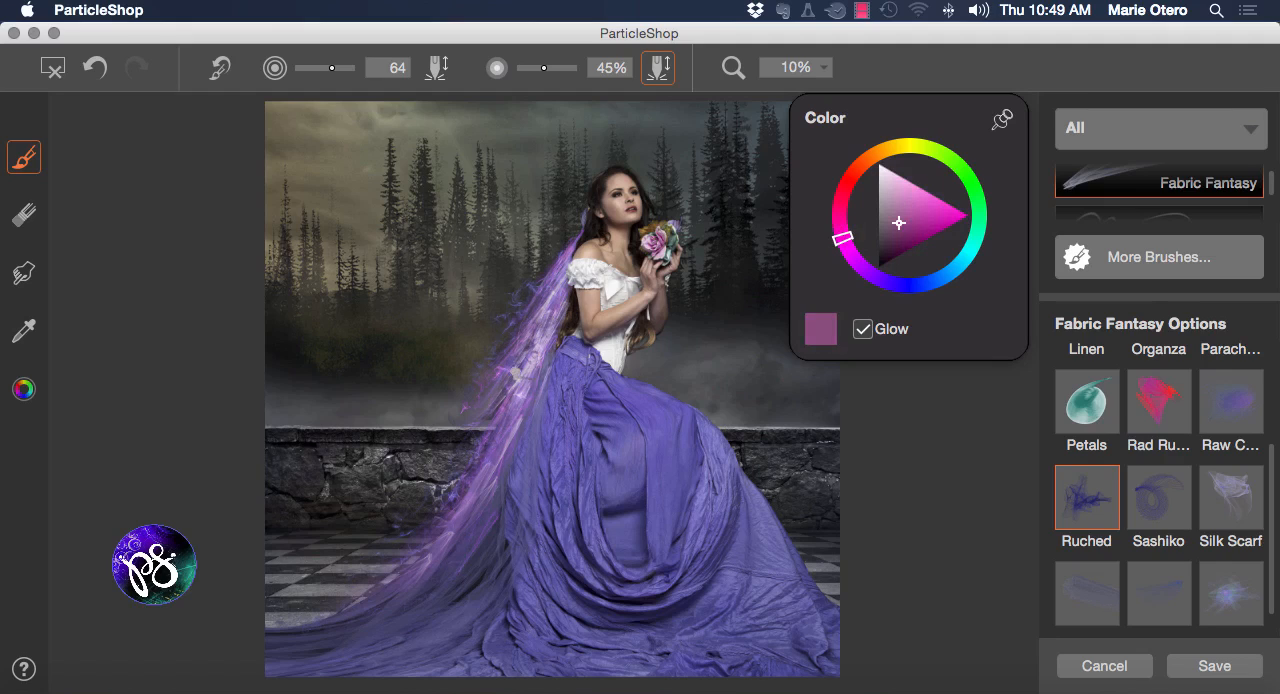
{"action": "left_click_drag", "start_coordinate": [430, 510], "coordinate": [516, 376]}
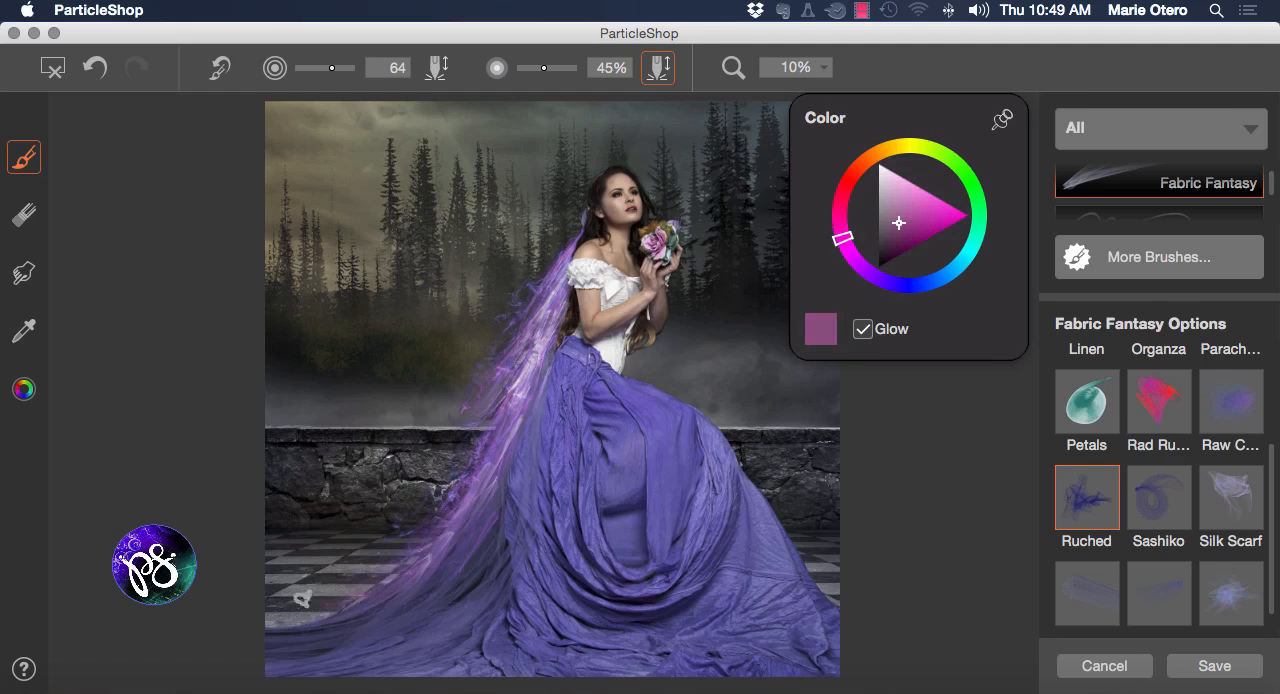
{"action": "left_click", "coordinate": [880, 150]}
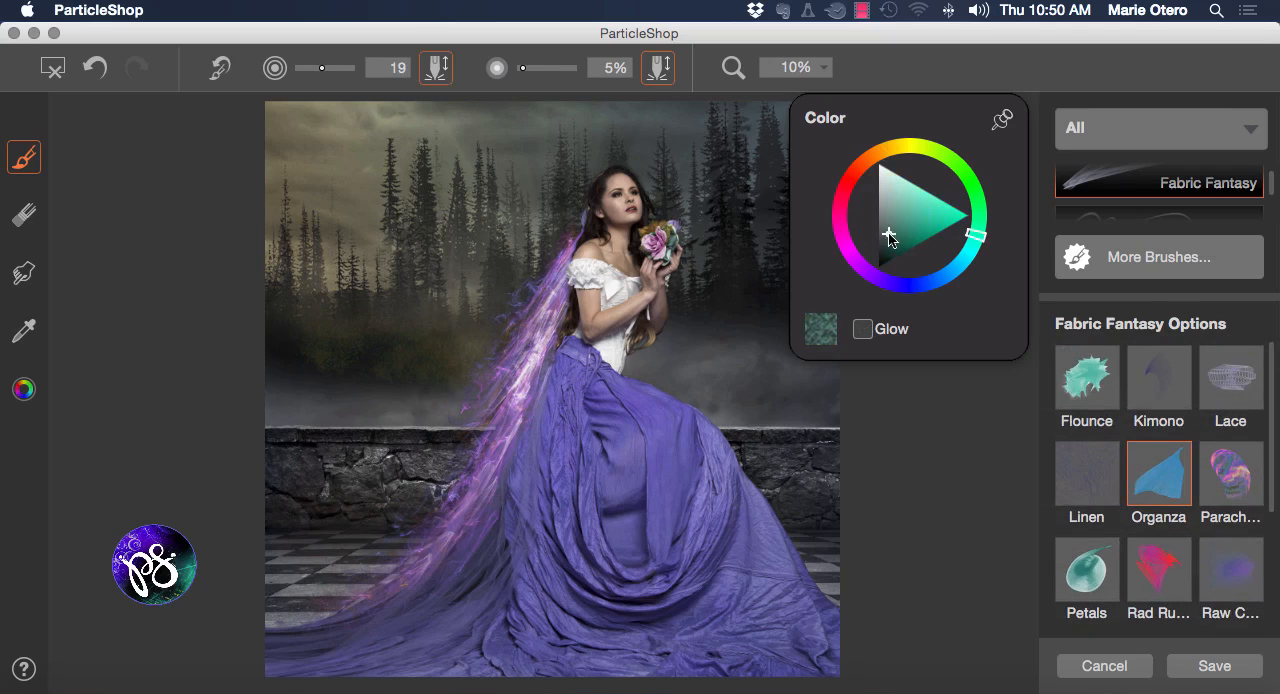
{"action": "mouse_move", "coordinate": [892, 232]}
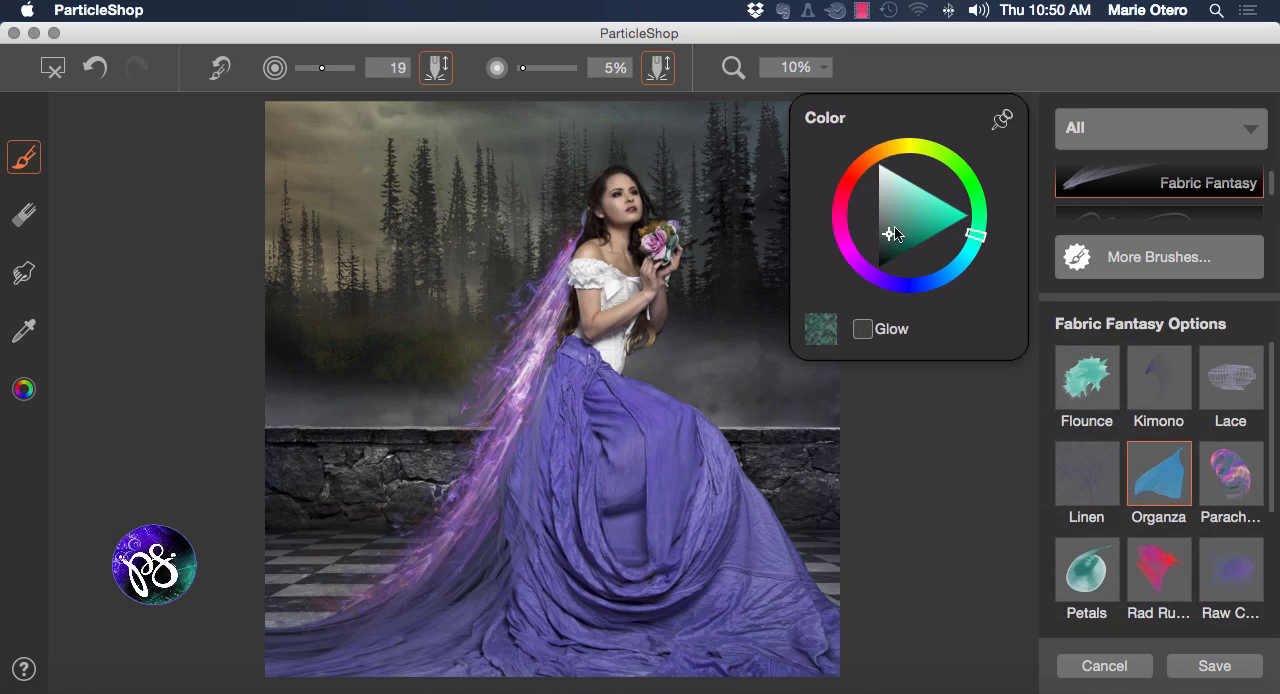
{"action": "mouse_move", "coordinate": [896, 248]}
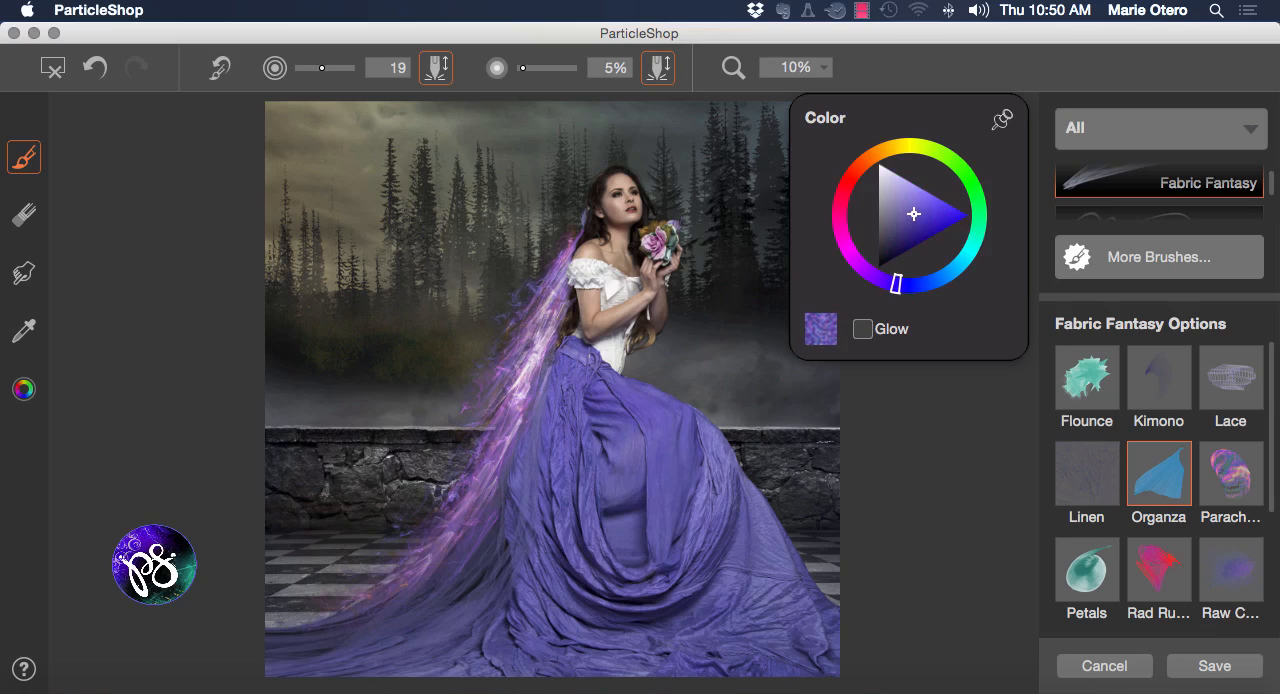
Set the Organza brush to vivid violet at 24% opacity with glow turned off
{"action": "left_click_drag", "start_coordinate": [570, 300], "coordinate": [484, 444]}
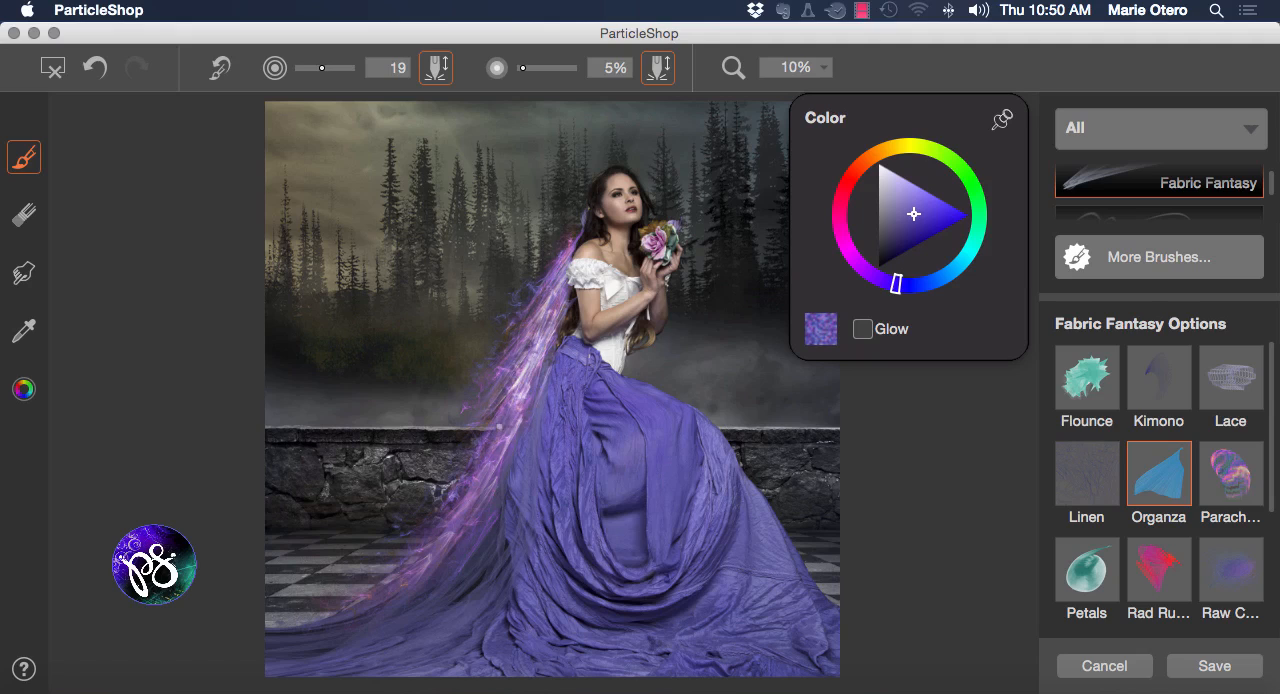
{"action": "left_click", "coordinate": [862, 328]}
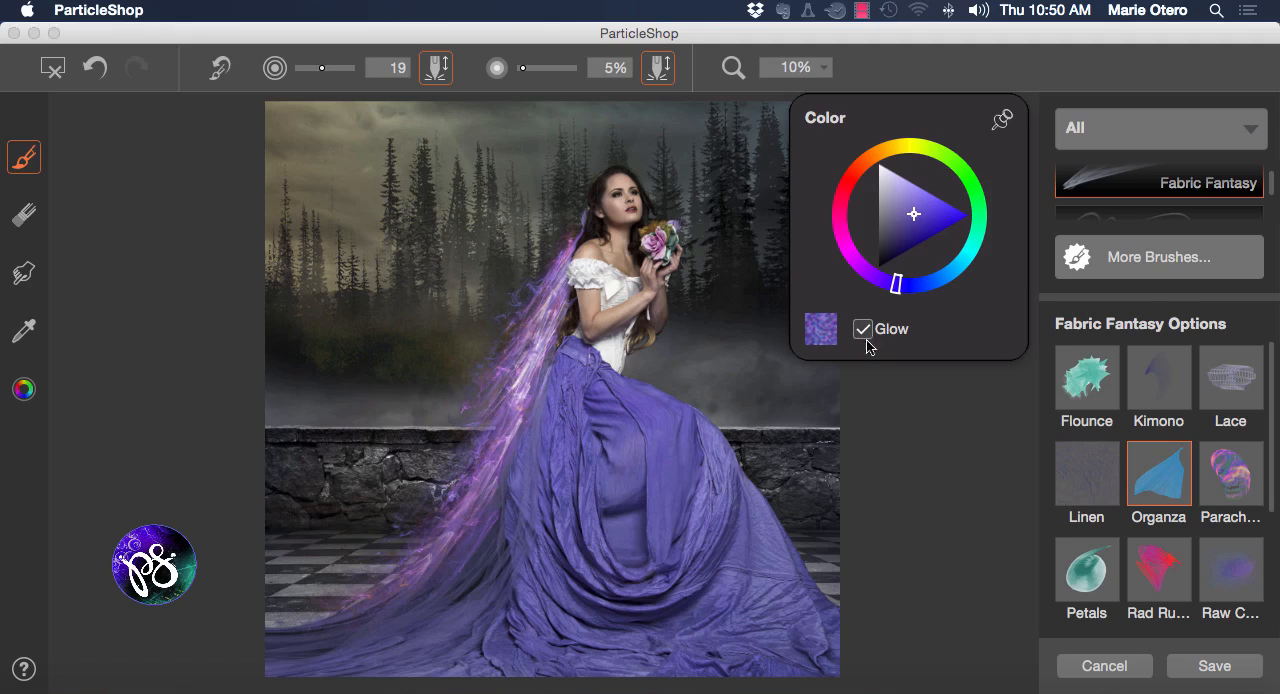
{"action": "left_click_drag", "start_coordinate": [516, 398], "coordinate": [448, 492]}
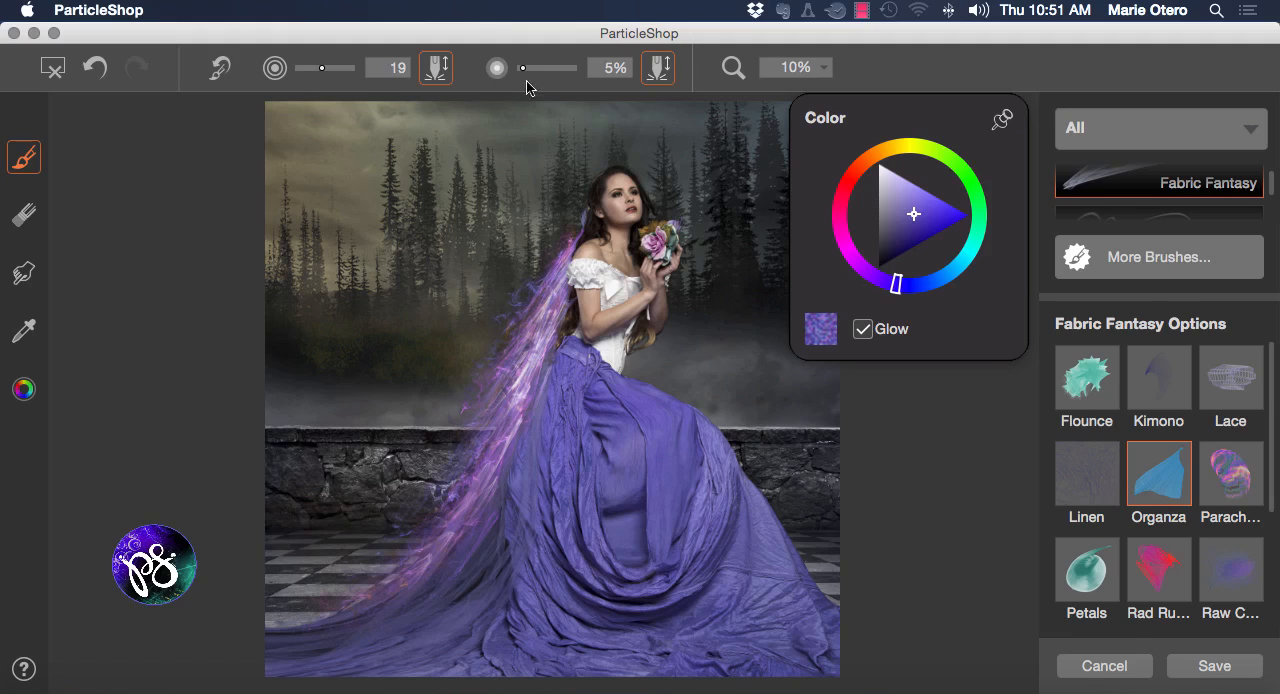
{"action": "left_click_drag", "start_coordinate": [520, 68], "coordinate": [548, 68]}
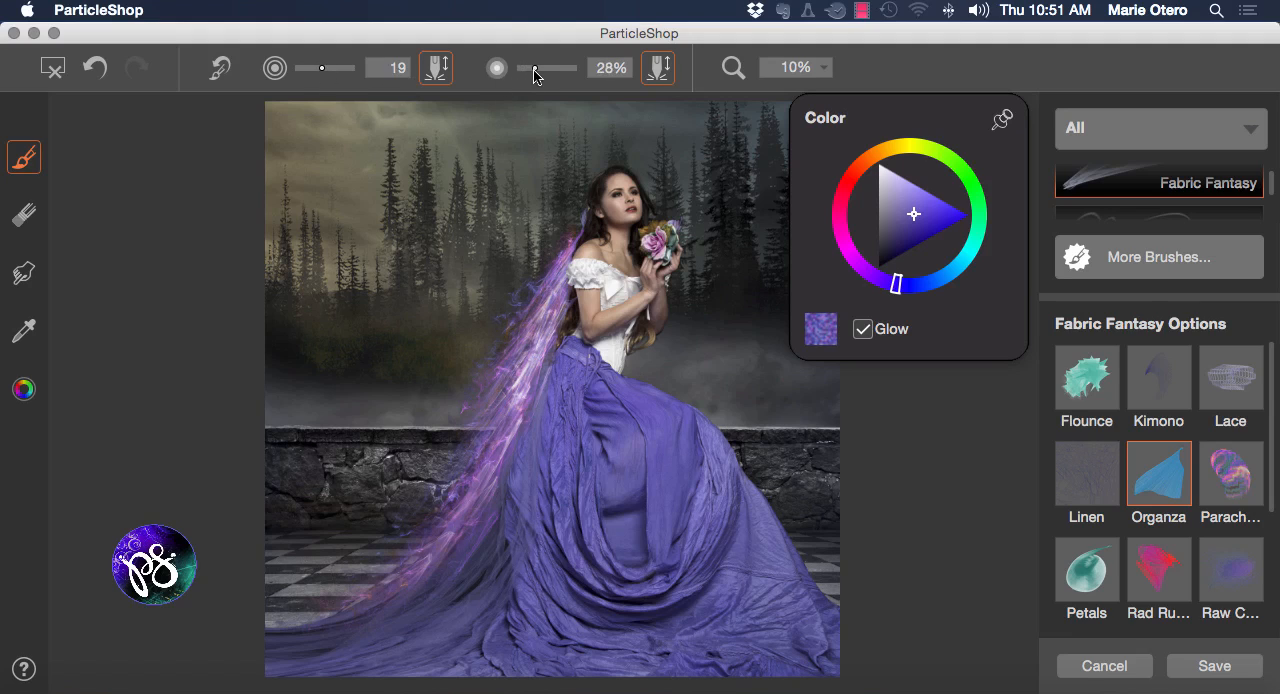
{"action": "left_click_drag", "start_coordinate": [522, 68], "coordinate": [548, 68]}
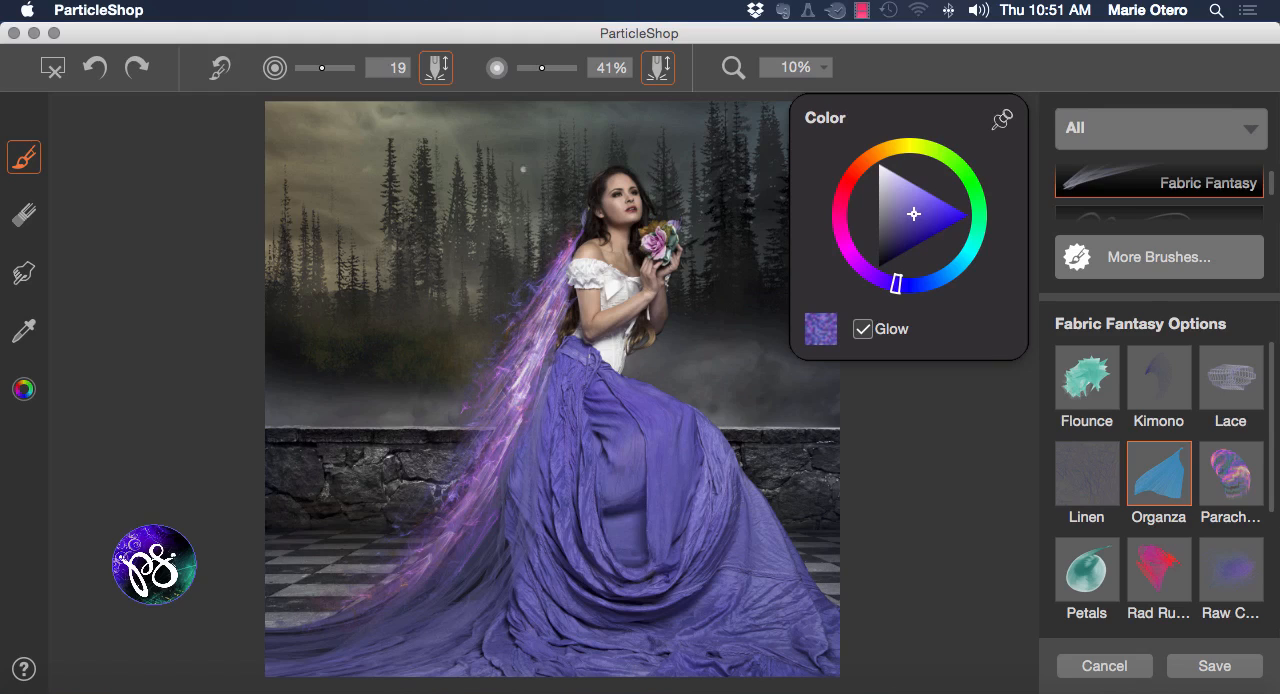
{"action": "mouse_move", "coordinate": [548, 88]}
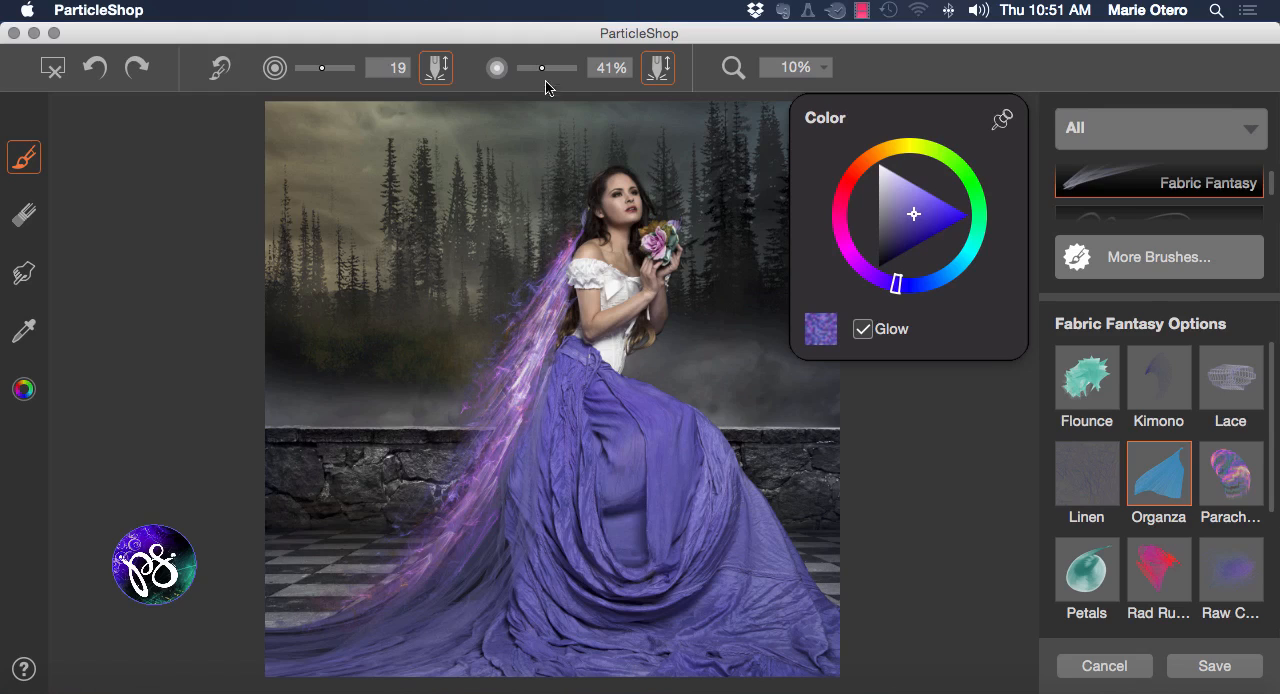
{"action": "left_click_drag", "start_coordinate": [544, 68], "coordinate": [532, 76]}
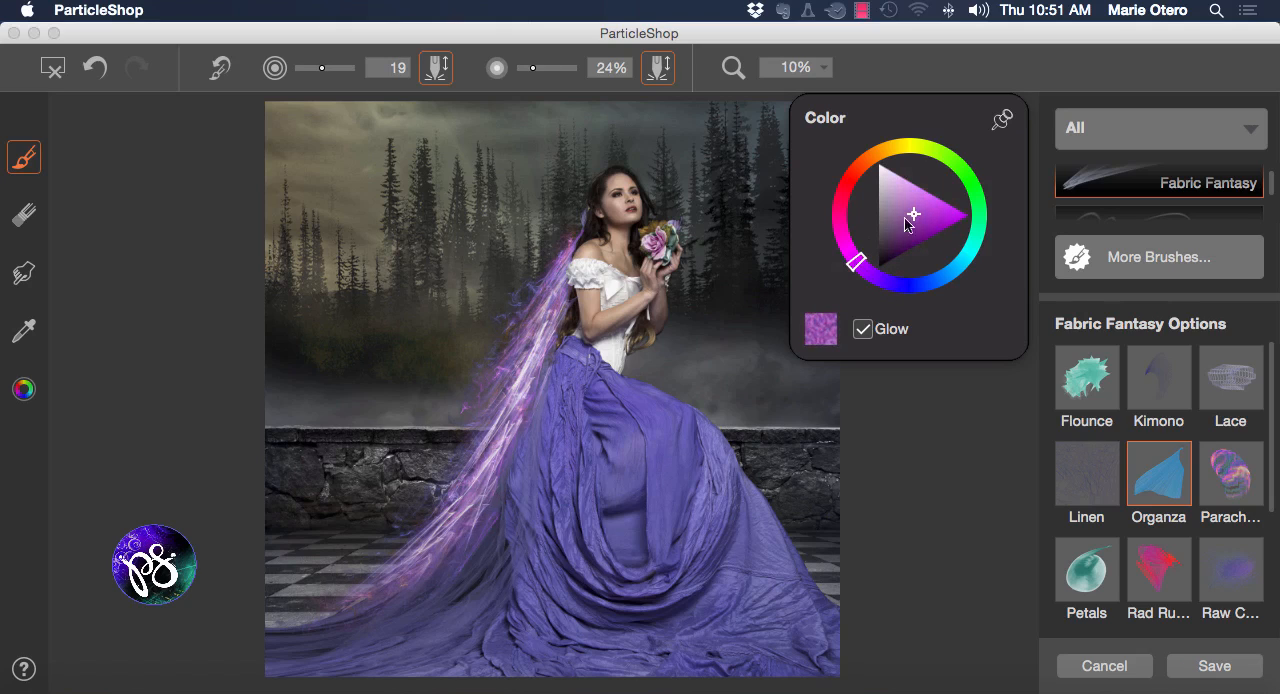
{"action": "left_click", "coordinate": [862, 328]}
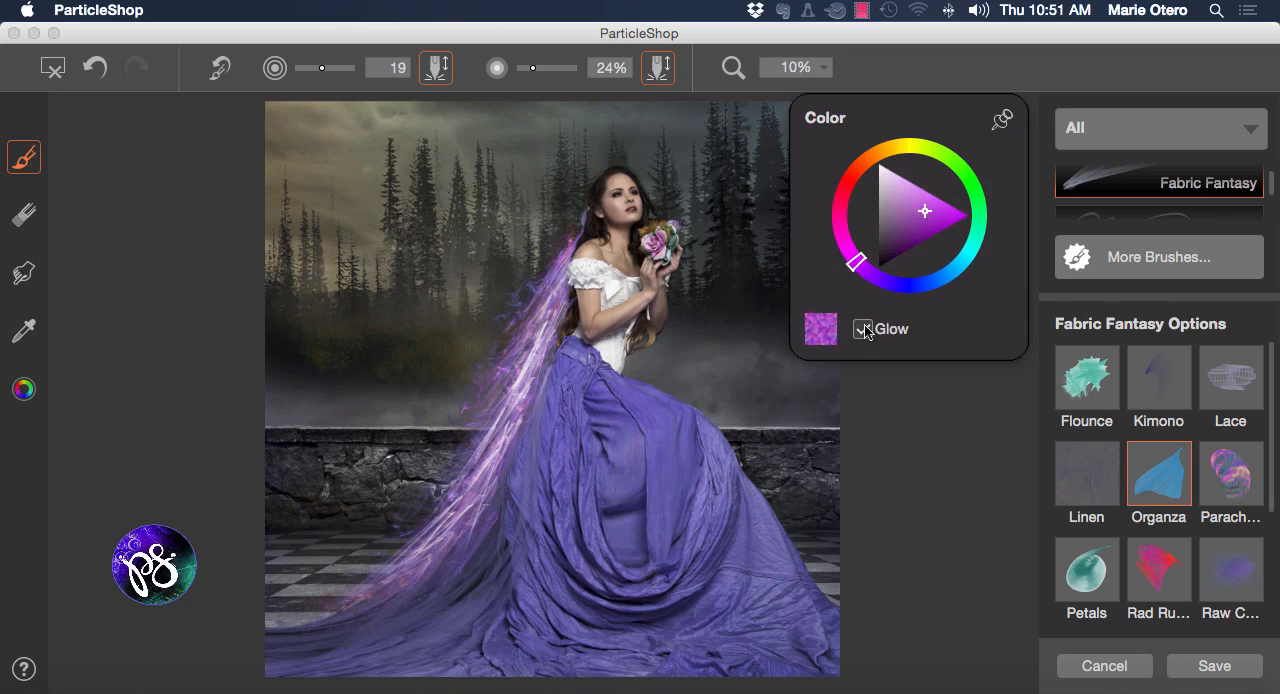
{"action": "left_click", "coordinate": [862, 328]}
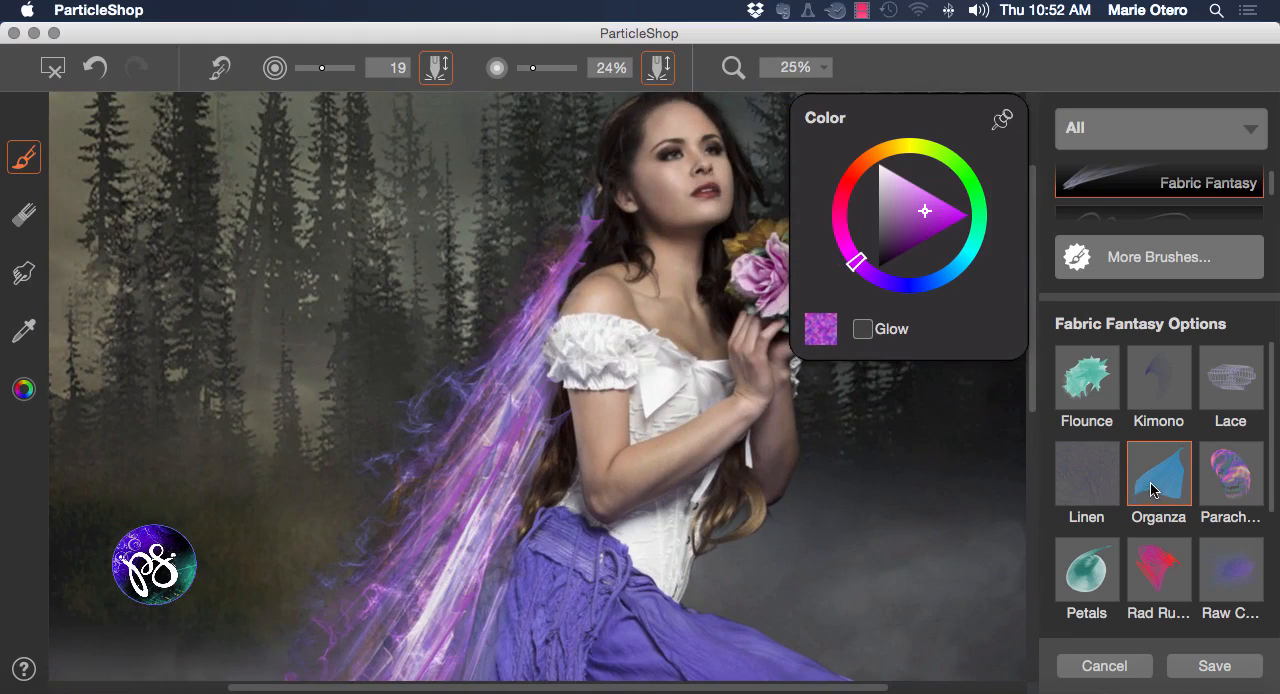
{"action": "mouse_move", "coordinate": [1148, 460]}
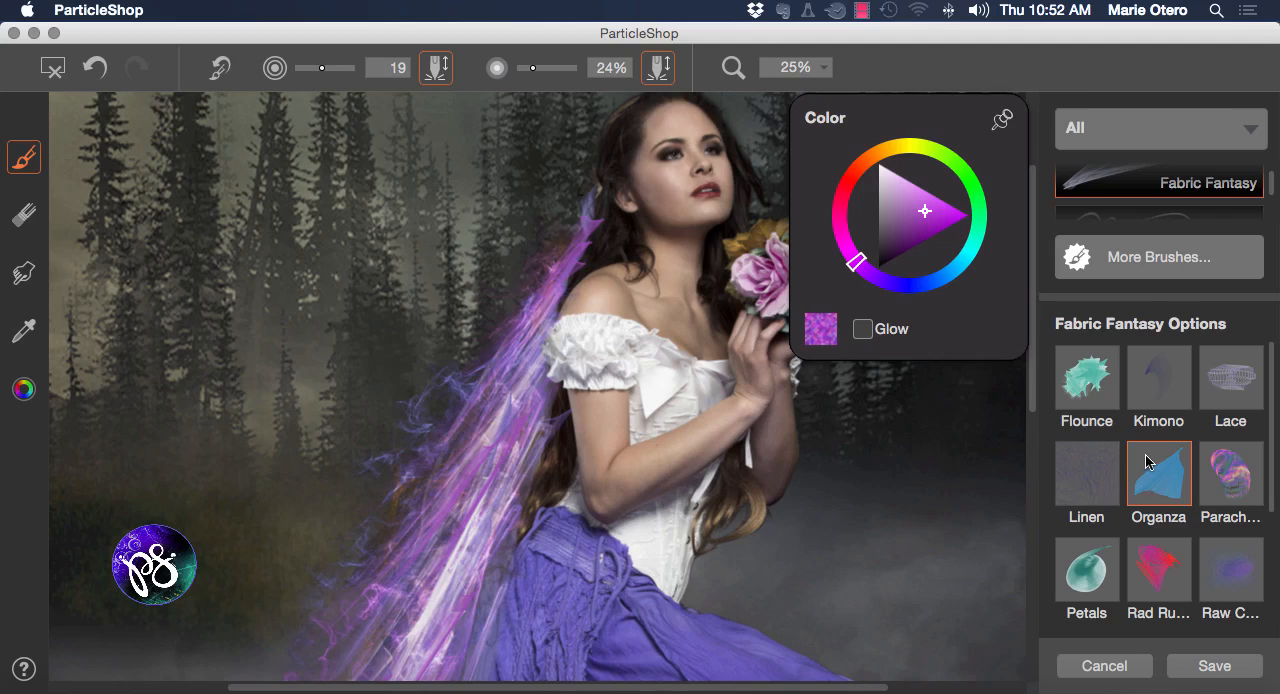
Add a pink accent near her head with the Raw brush, then set it orange with glow off
{"action": "left_click", "coordinate": [862, 328]}
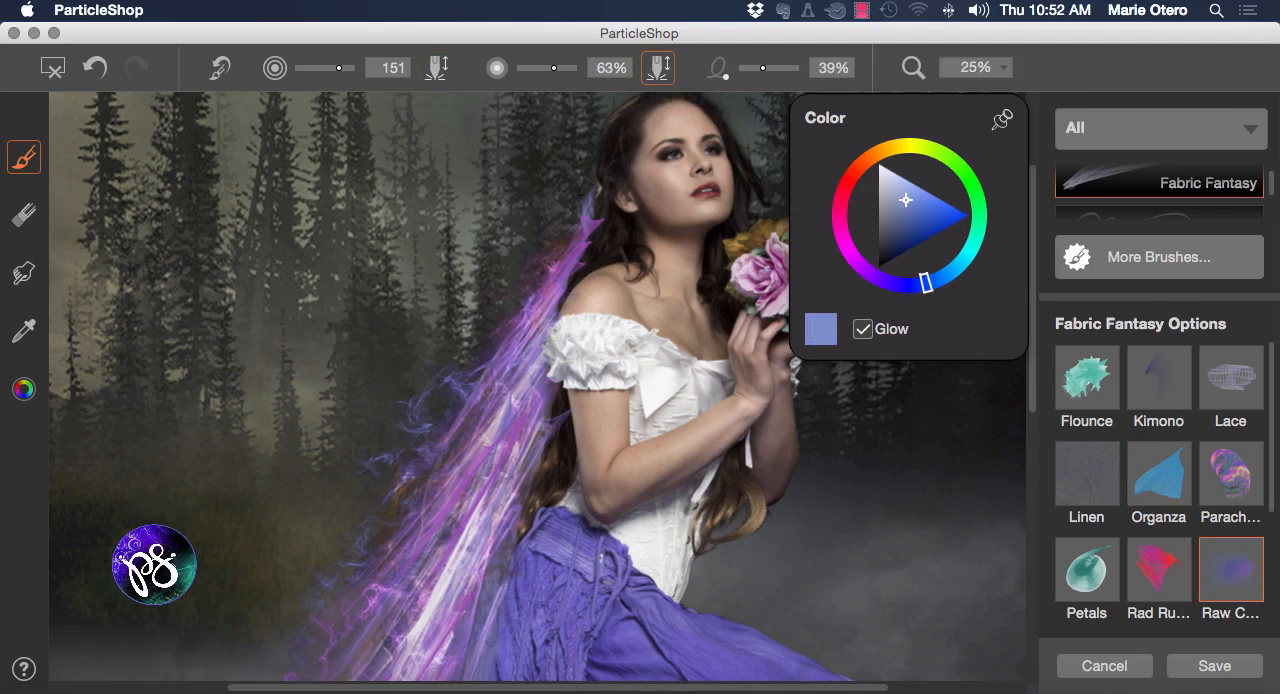
{"action": "left_click", "coordinate": [844, 232]}
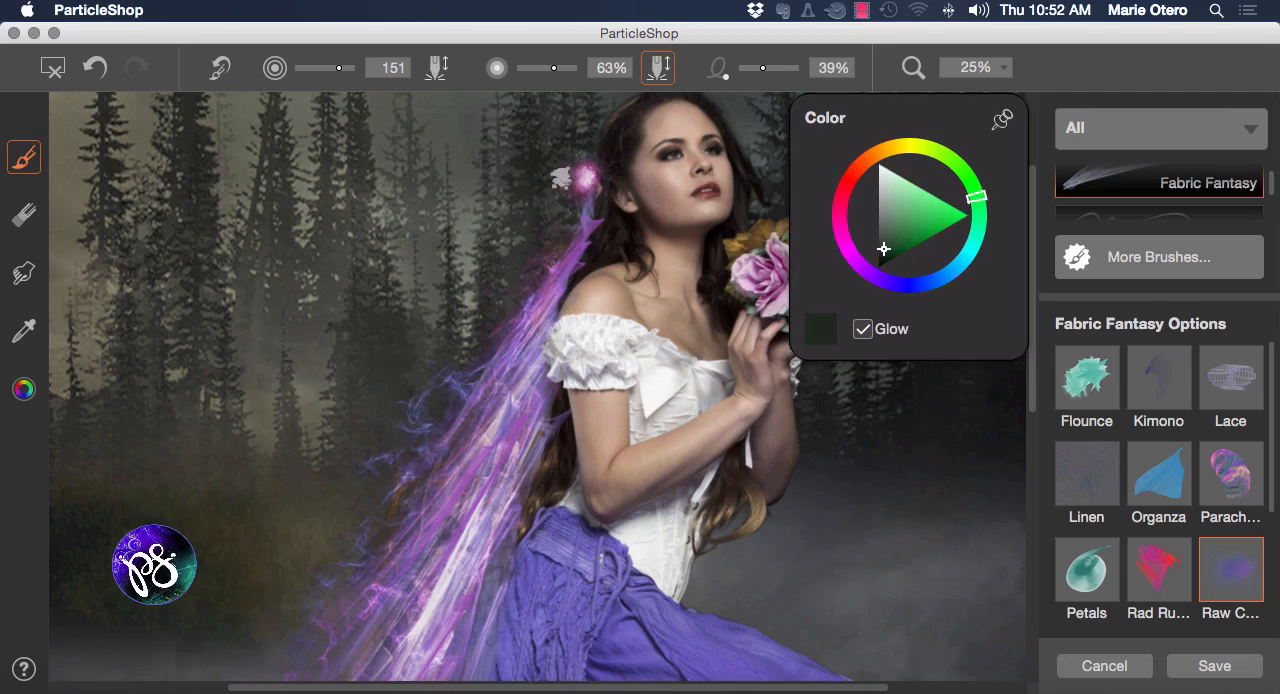
{"action": "left_click", "coordinate": [860, 328]}
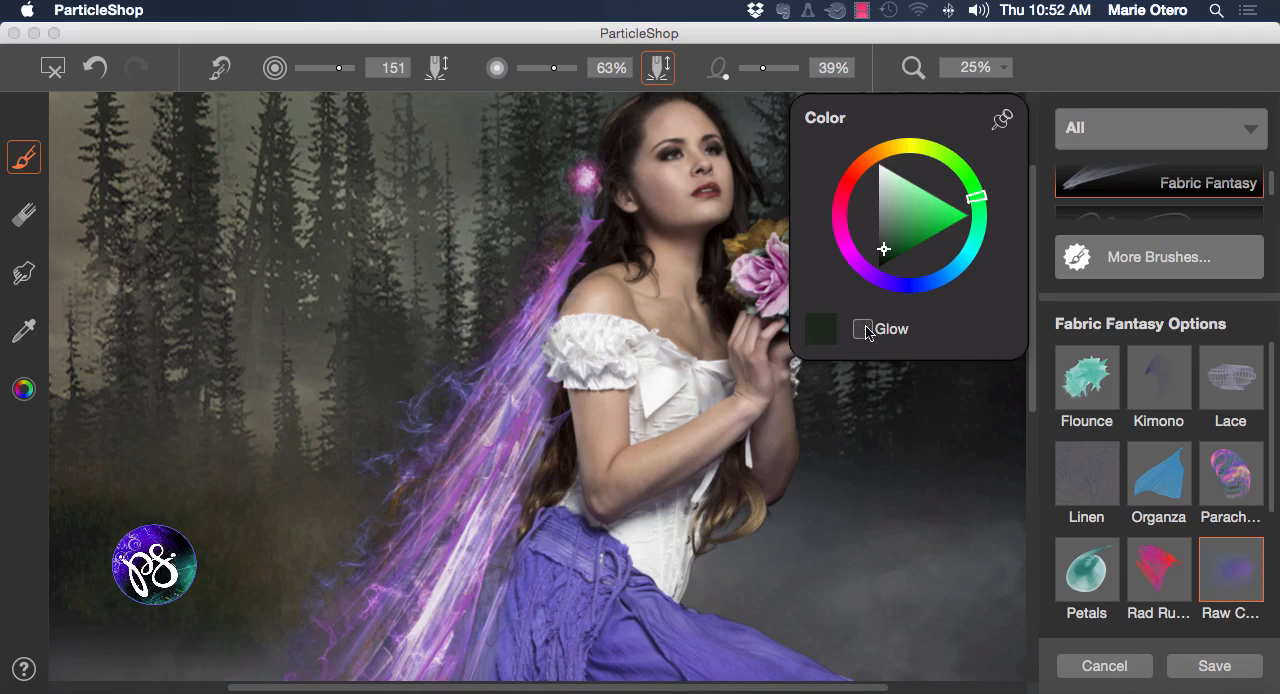
{"action": "left_click", "coordinate": [918, 230]}
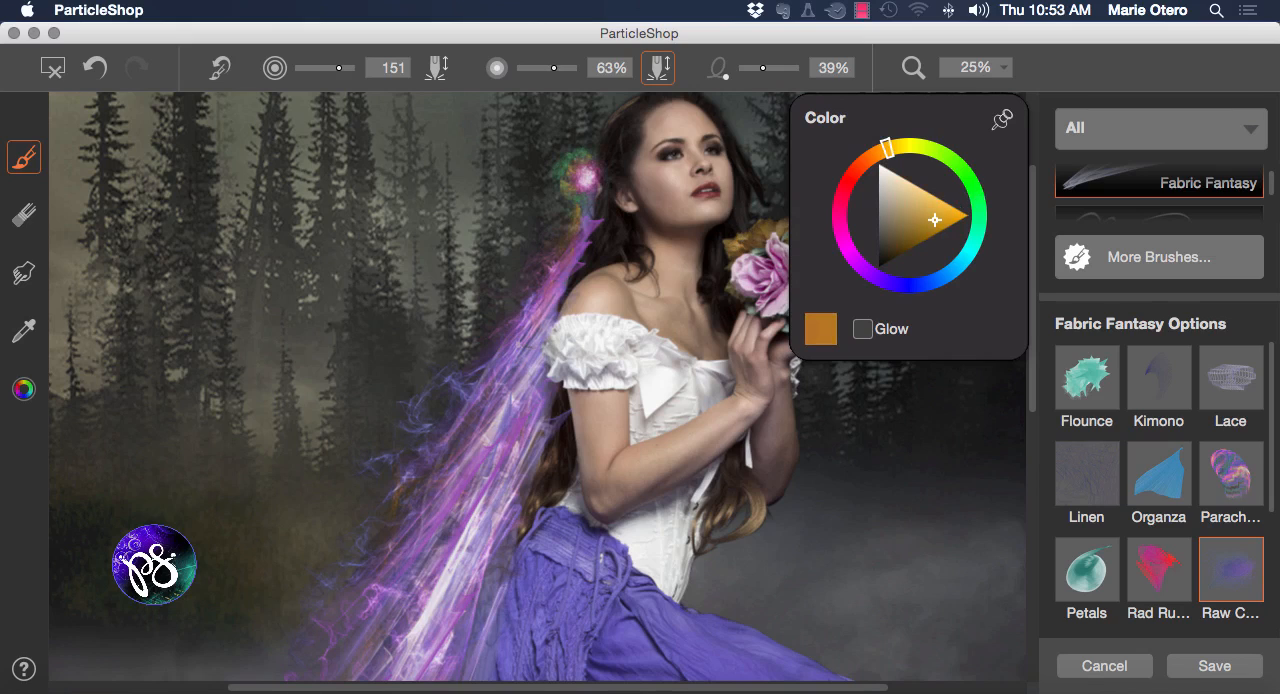
{"action": "left_click", "coordinate": [518, 424]}
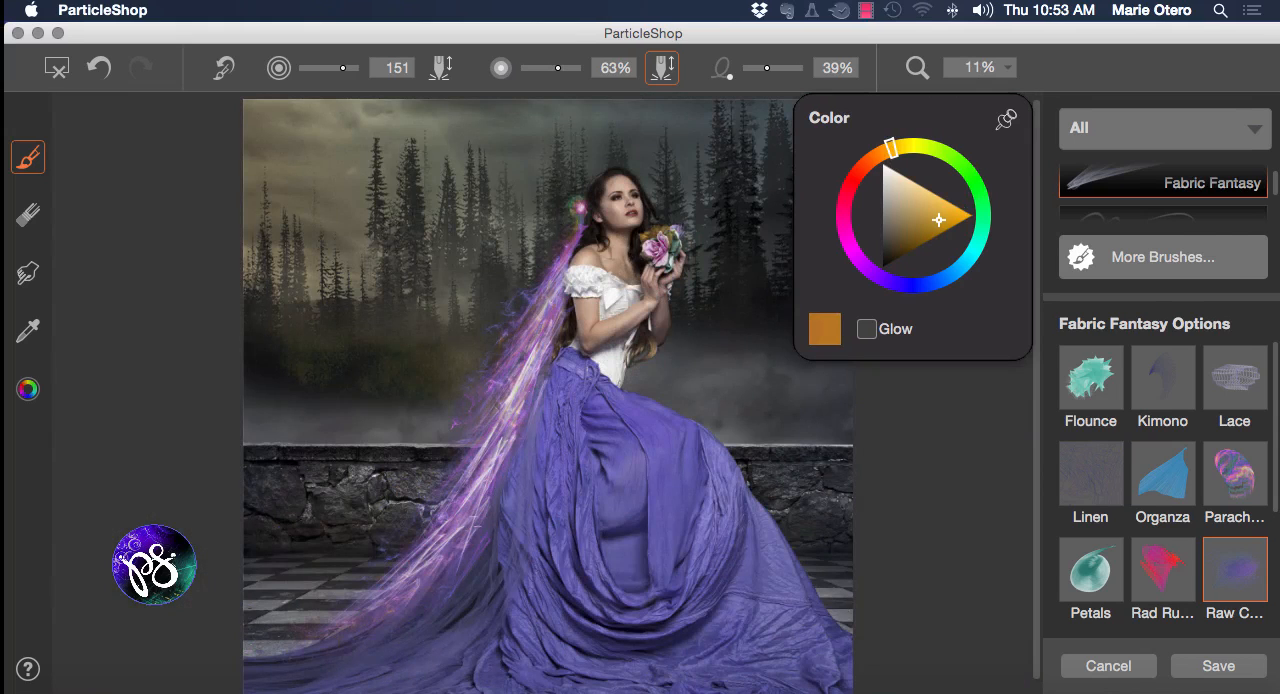
Pick the Flame particle brush and set its colour to a pale blue-violet lavender
{"action": "scroll", "scroll_direction": "down", "scroll_amount": 3}
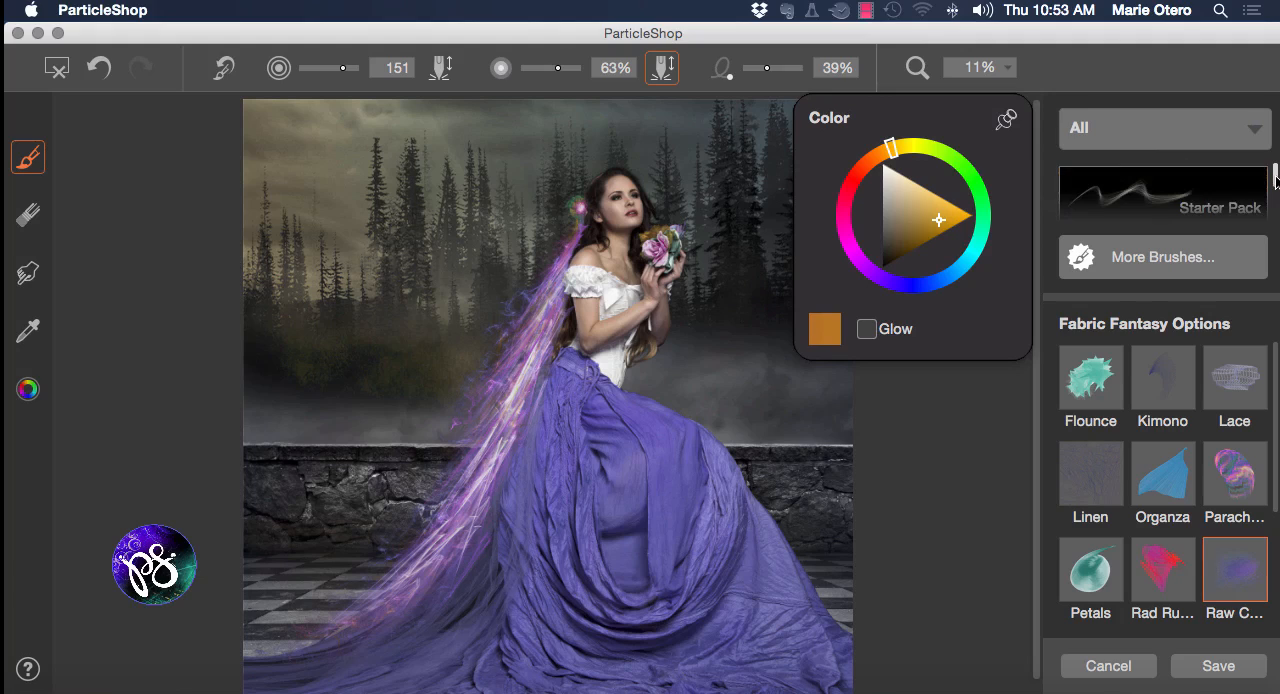
{"action": "left_click", "coordinate": [1164, 194]}
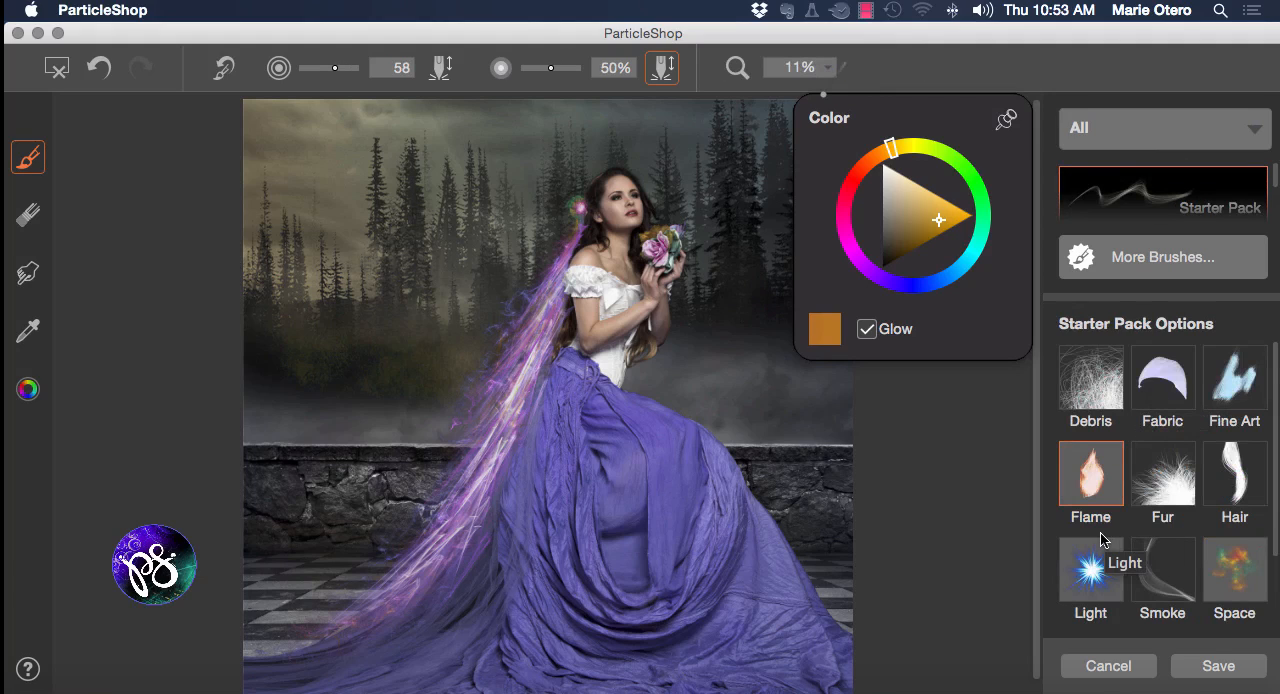
{"action": "scroll", "scroll_direction": "down", "scroll_amount": 3}
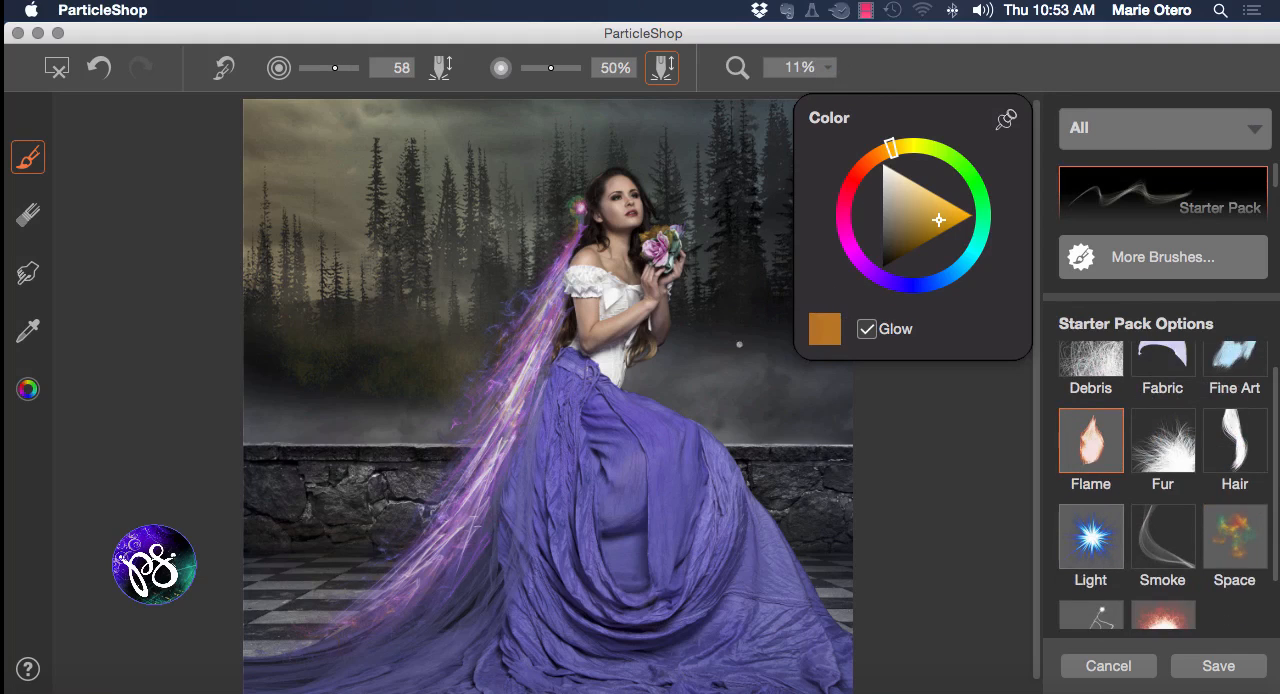
{"action": "left_click_drag", "start_coordinate": [890, 150], "coordinate": [904, 284]}
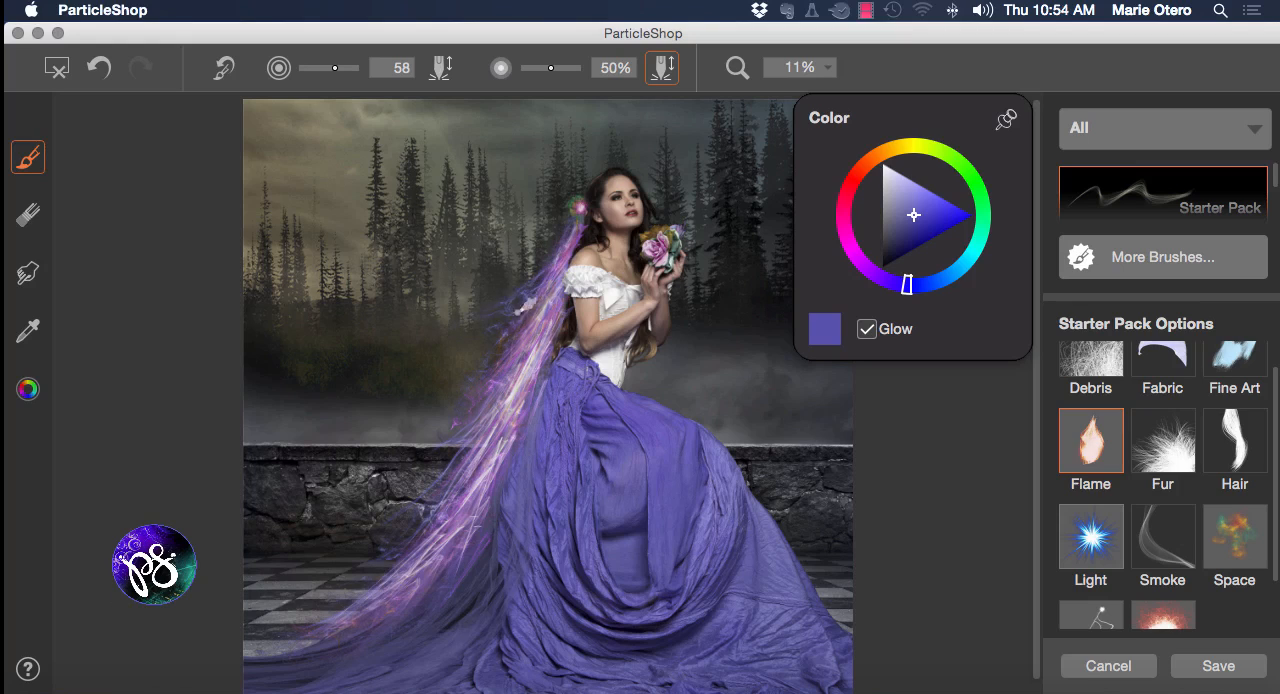
{"action": "mouse_move", "coordinate": [860, 270]}
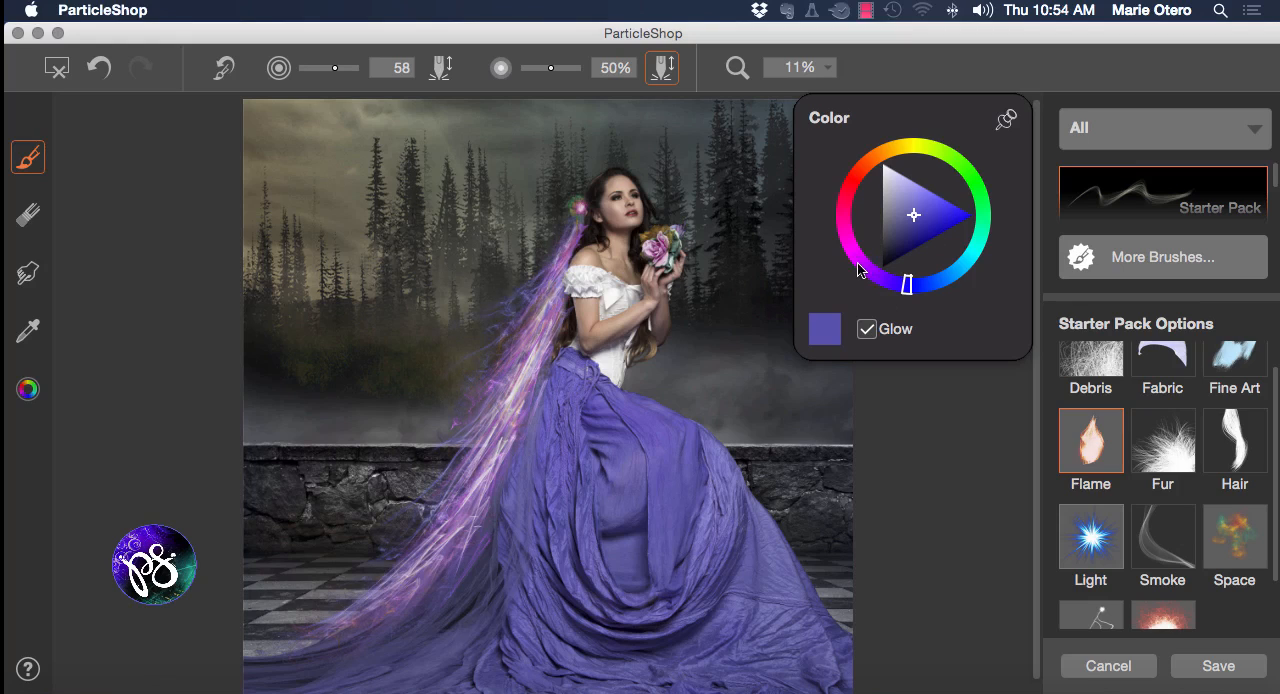
{"action": "left_click", "coordinate": [866, 328]}
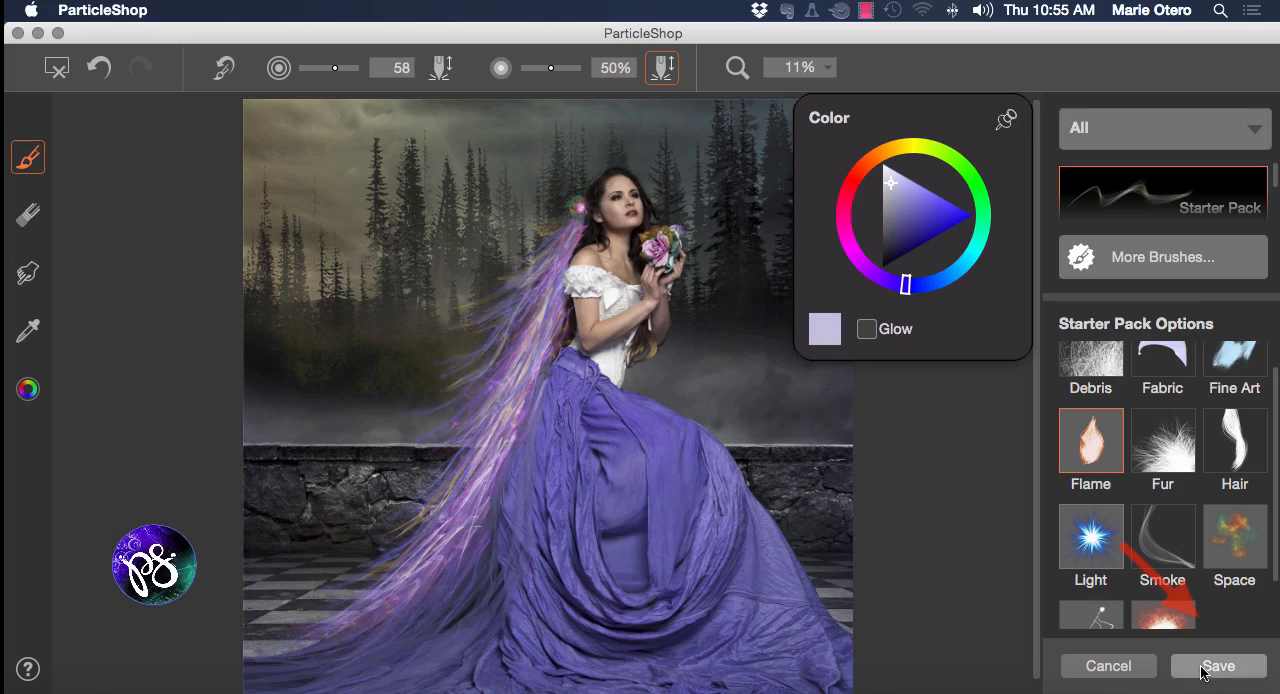
Save only the brushstrokes back to Photoshop as a separate layer above the model
{"action": "left_click", "coordinate": [1218, 664]}
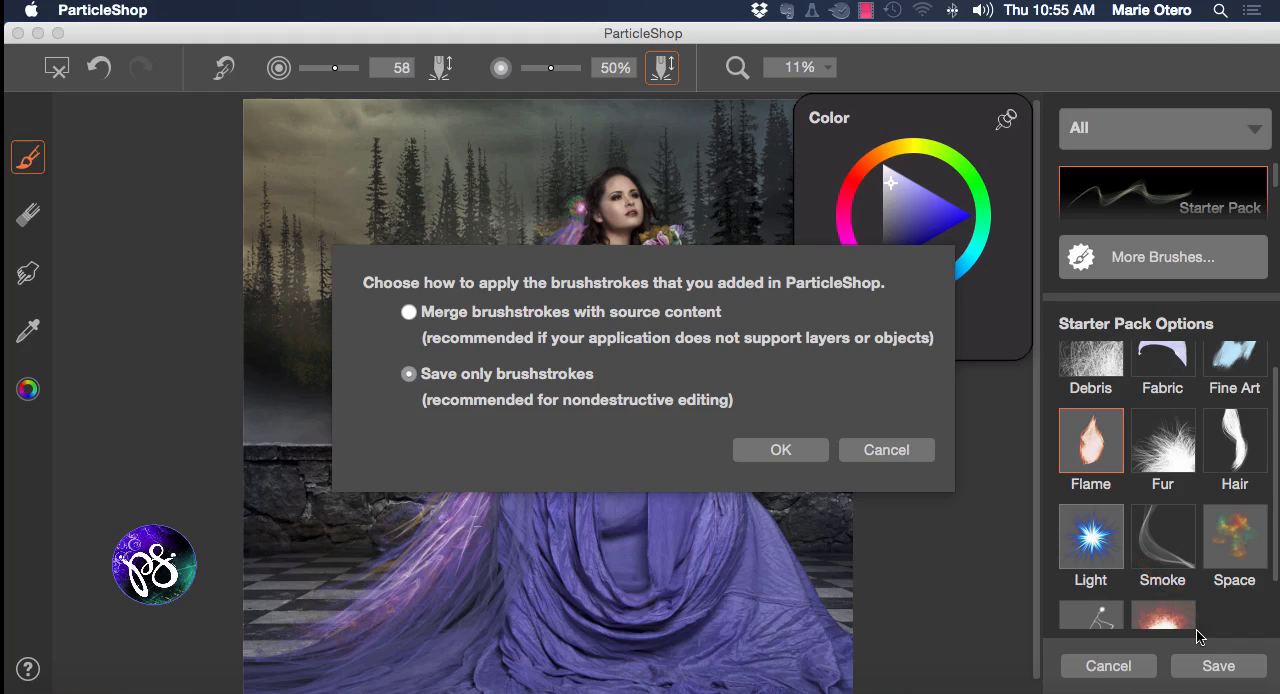
{"action": "mouse_move", "coordinate": [568, 390]}
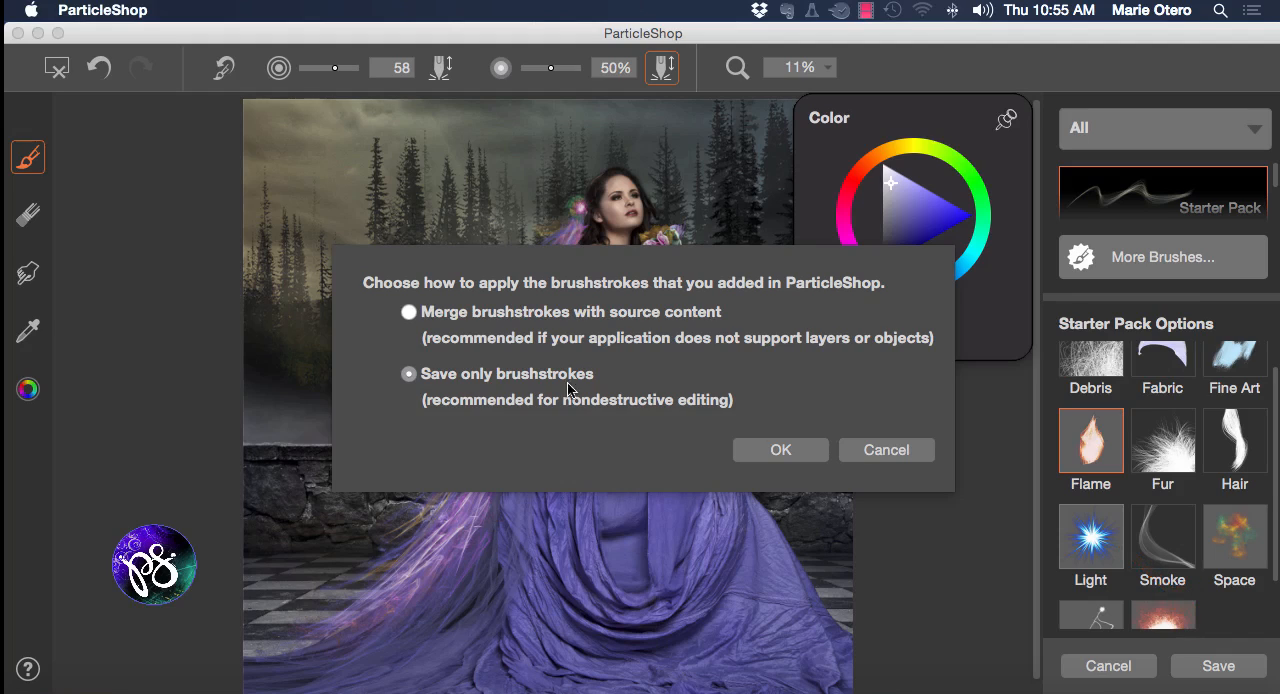
{"action": "mouse_move", "coordinate": [520, 316]}
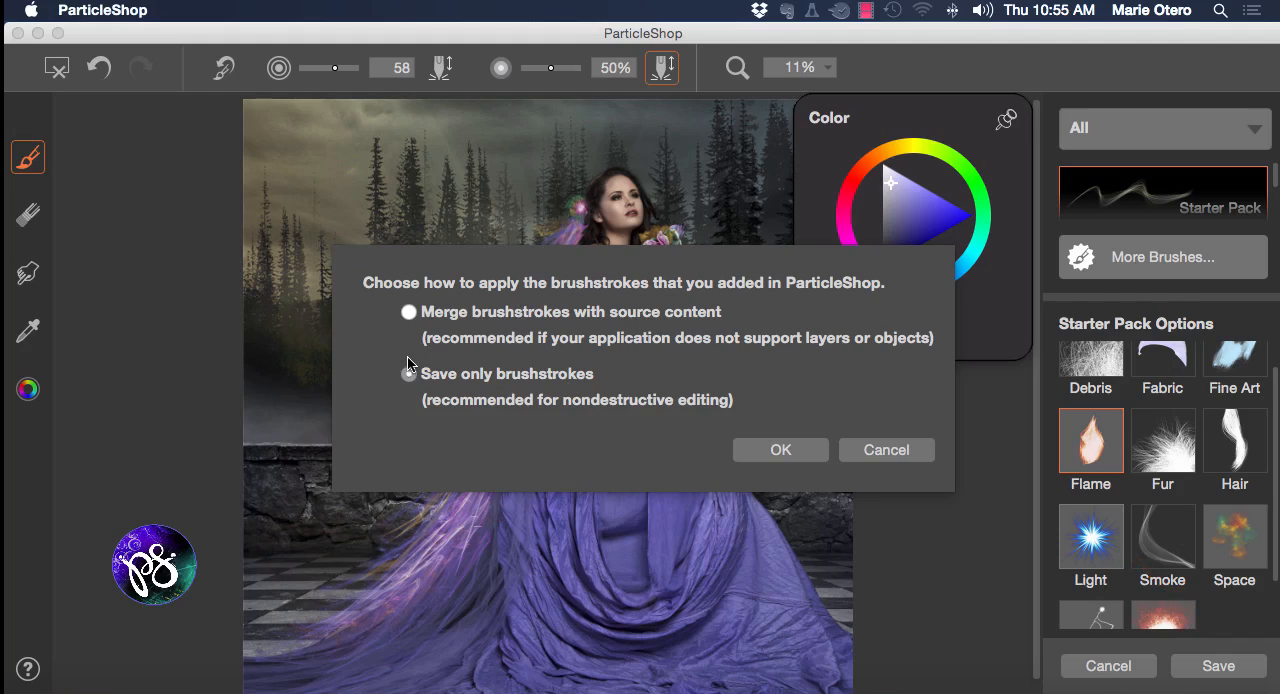
{"action": "left_click", "coordinate": [408, 372]}
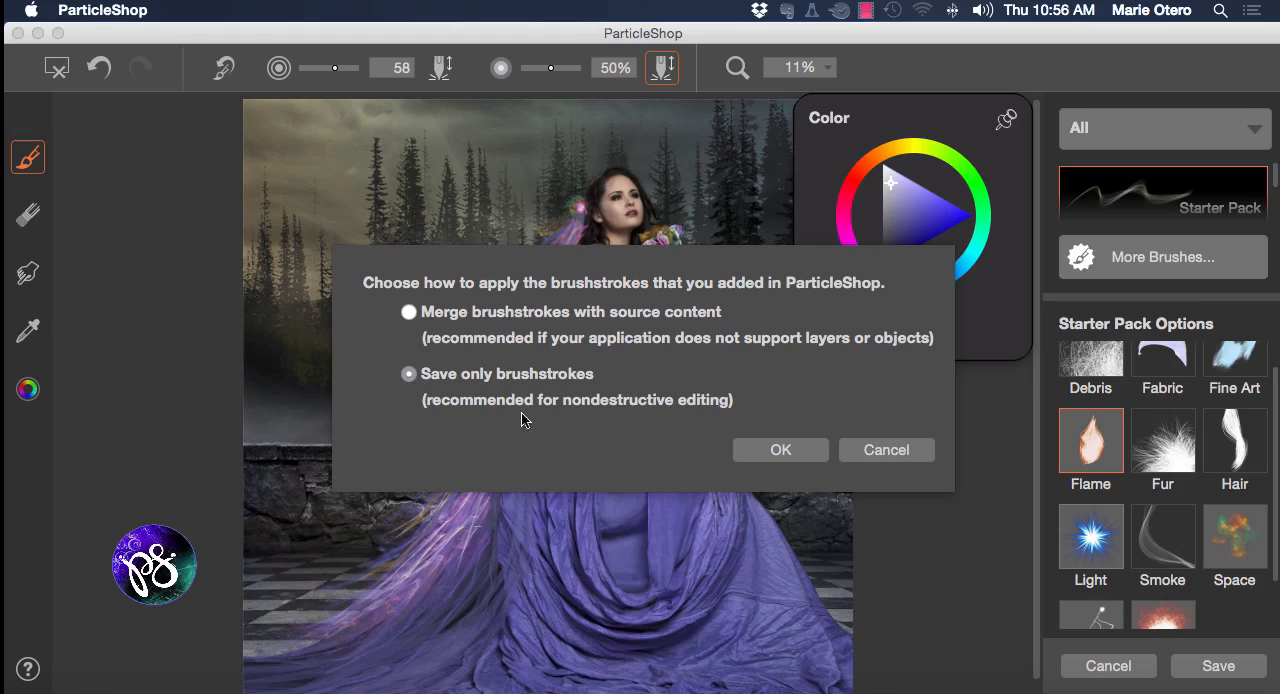
{"action": "left_click", "coordinate": [780, 448]}
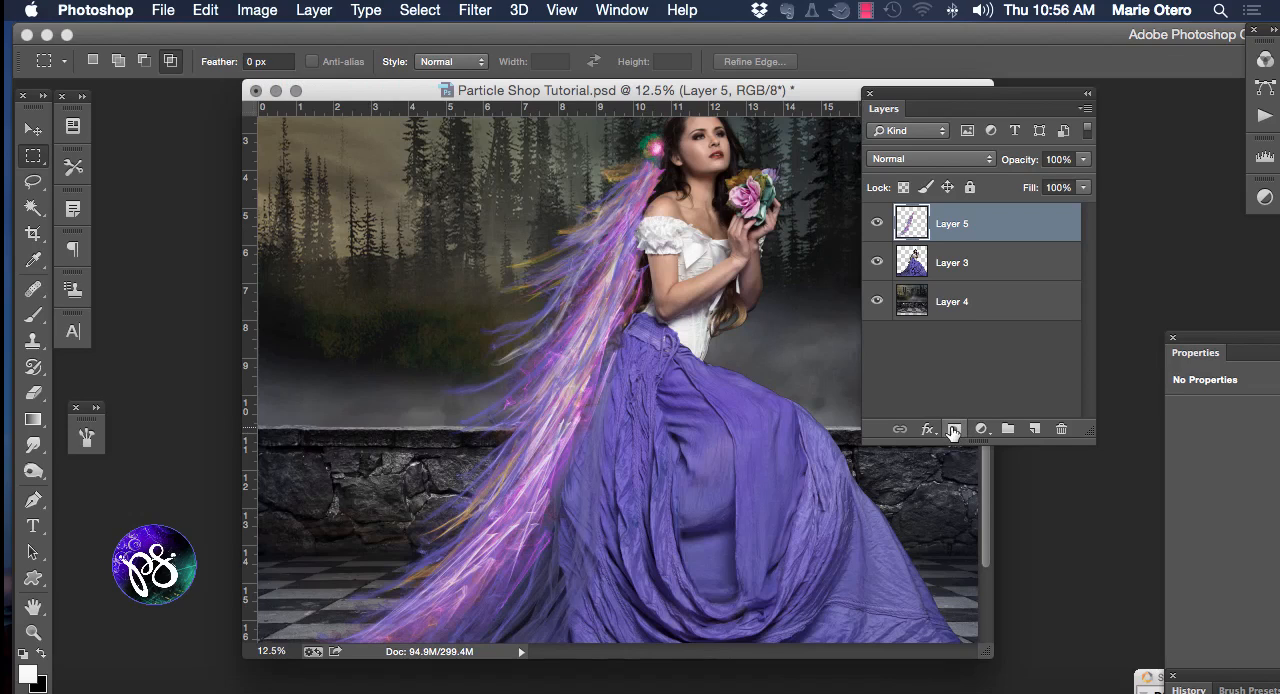
Mask the ParticleShop strokes layer and paint out unwanted fabric strands
{"action": "left_click", "coordinate": [952, 428]}
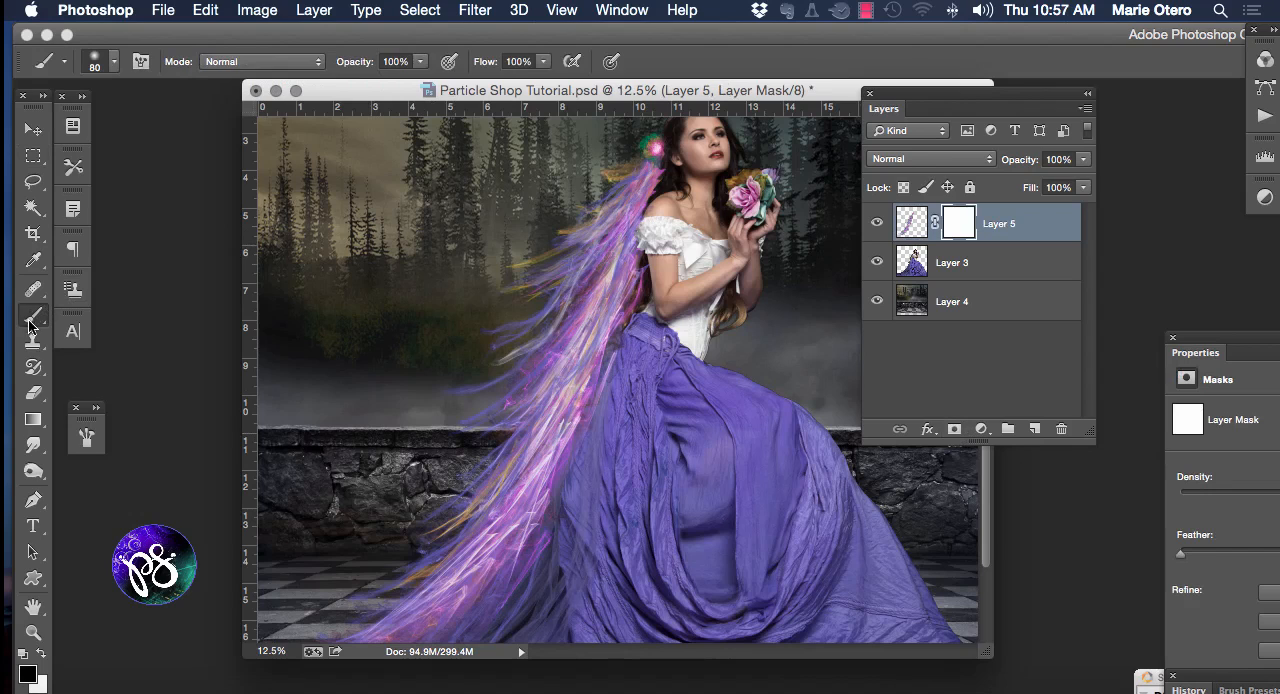
{"action": "left_click", "coordinate": [28, 672]}
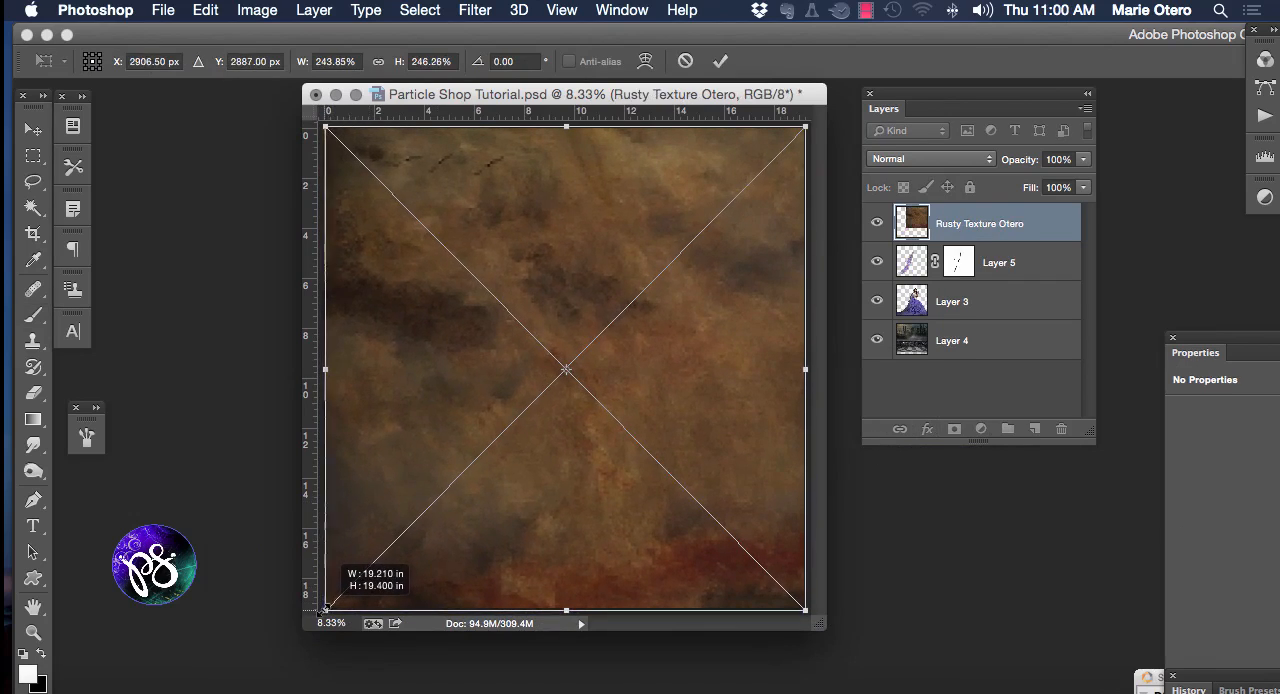
Commit the Rusty Texture Otero layer as Soft Light at 74% opacity with a layer mask
{"action": "left_click", "coordinate": [928, 160]}
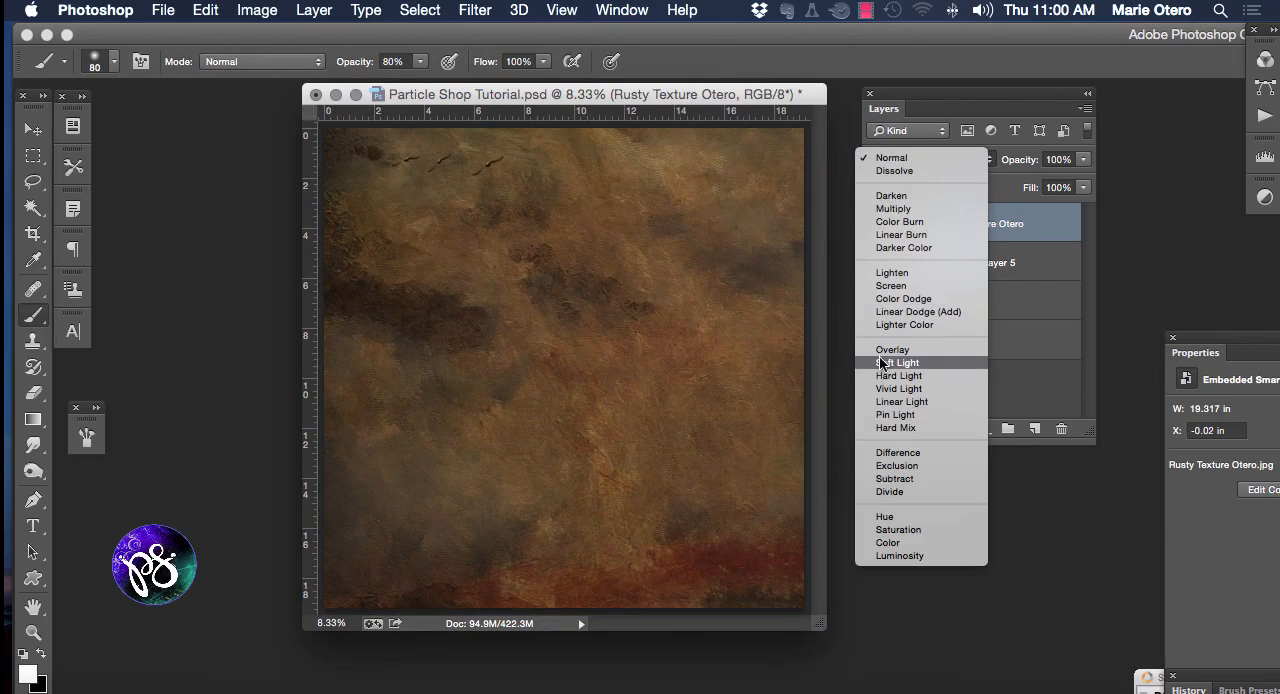
{"action": "left_click", "coordinate": [896, 362]}
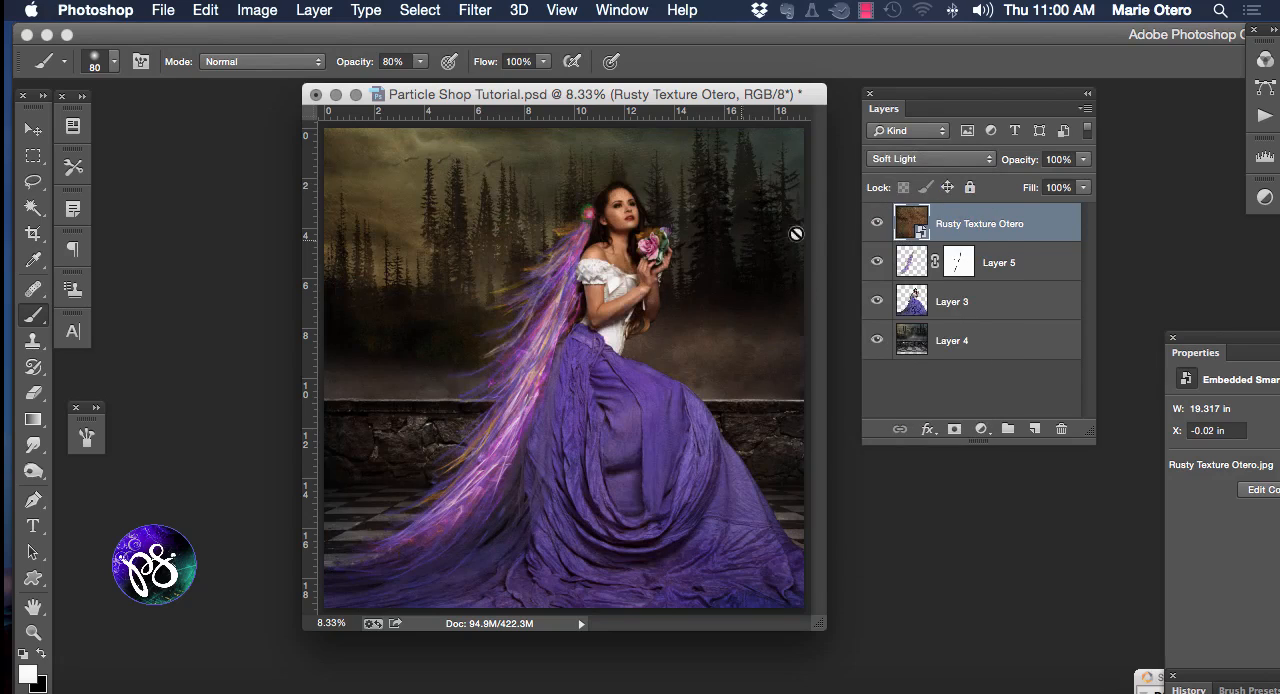
{"action": "left_click_drag", "start_coordinate": [590, 94], "coordinate": [540, 72]}
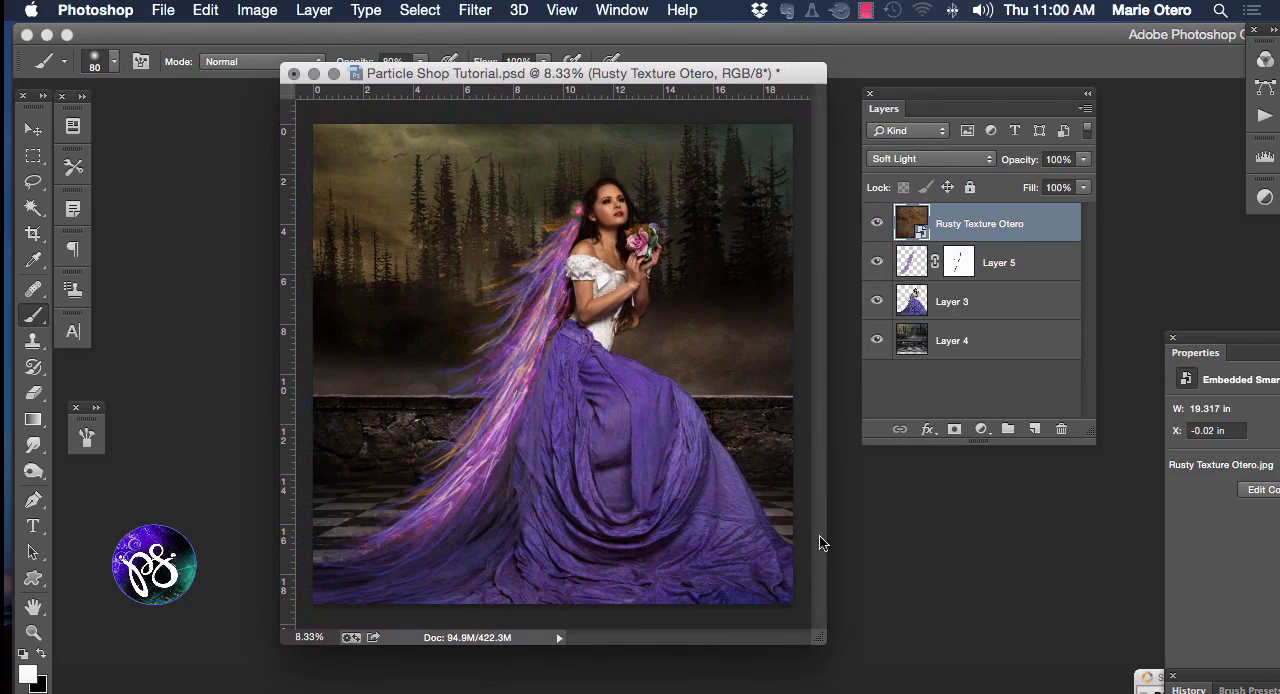
{"action": "mouse_move", "coordinate": [1024, 160]}
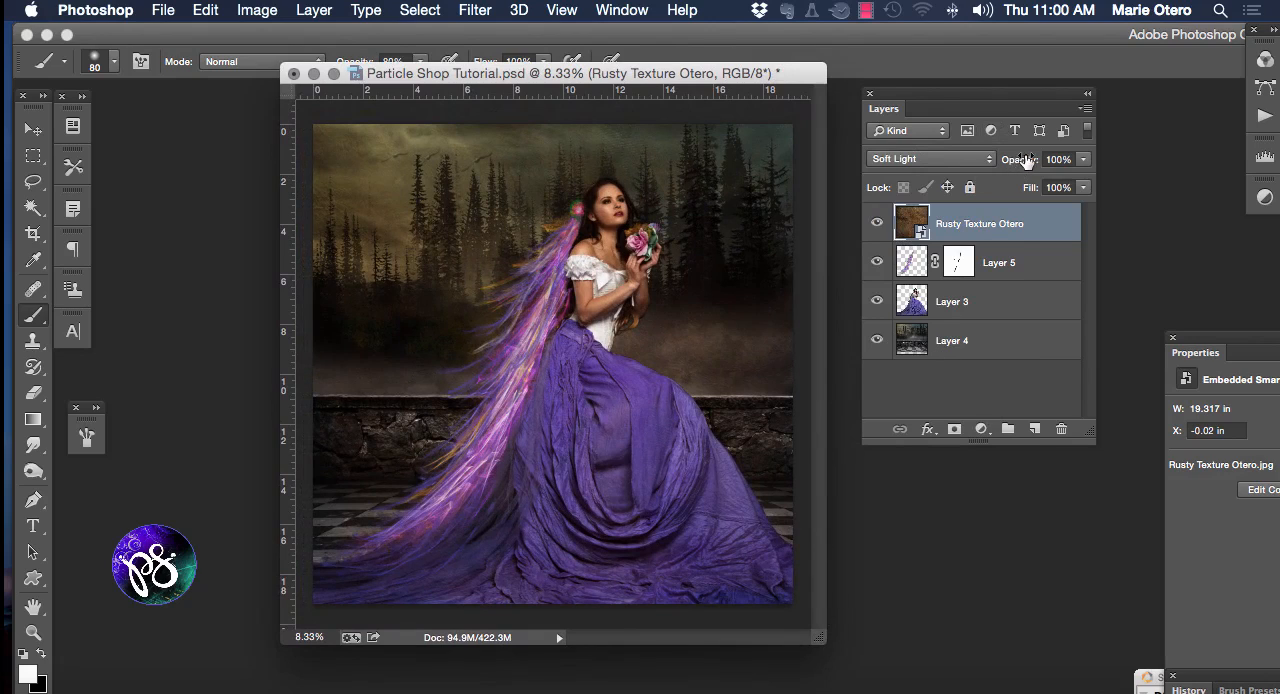
{"action": "left_click", "coordinate": [1058, 160]}
{"action": "type", "text": "74"}
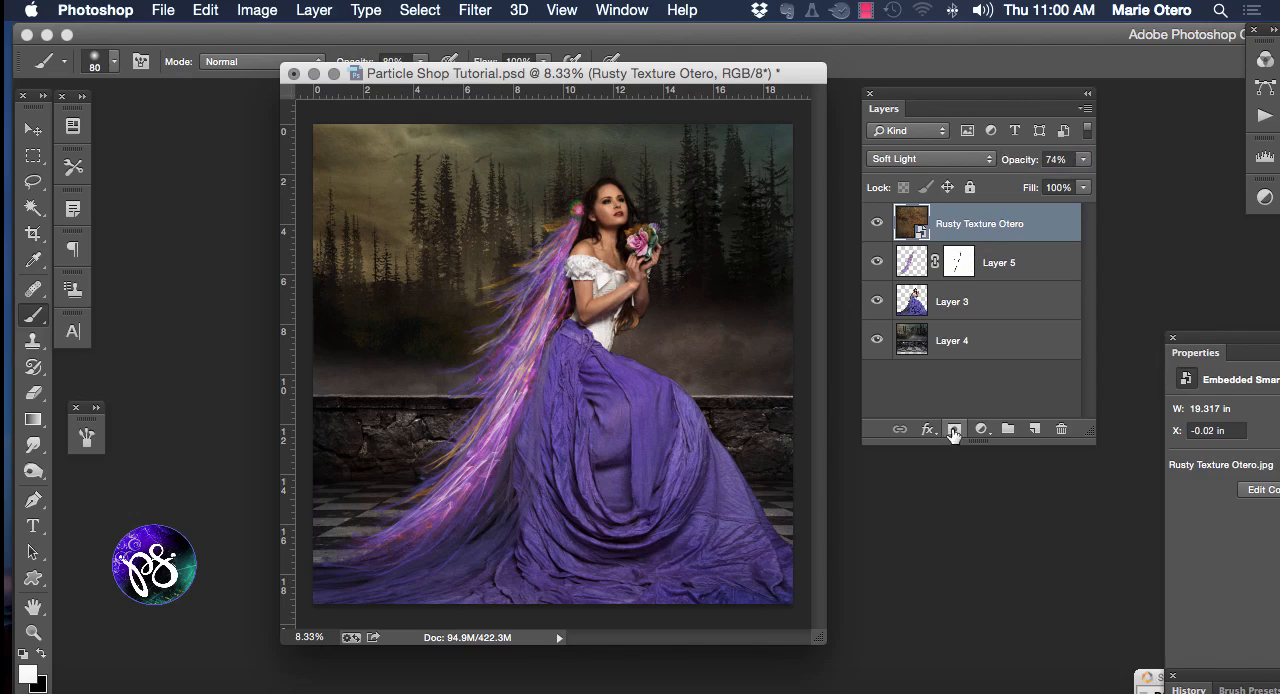
{"action": "left_click", "coordinate": [952, 428]}
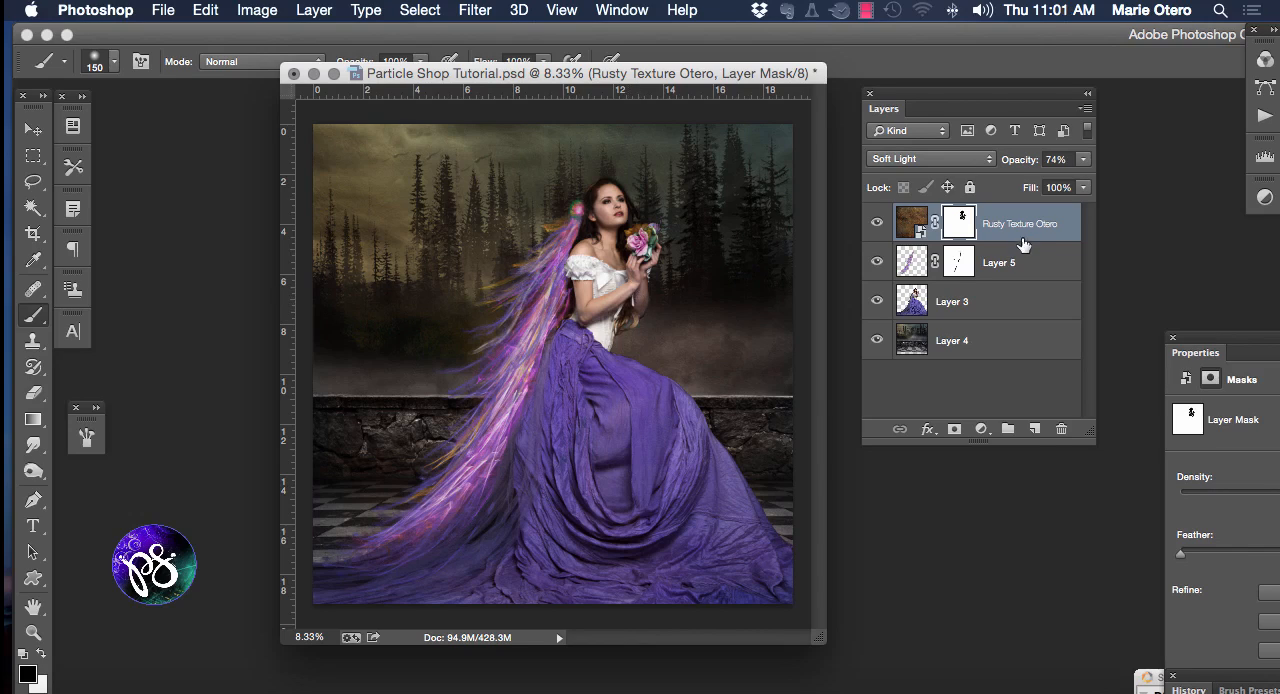
{"action": "mouse_move", "coordinate": [1016, 222]}
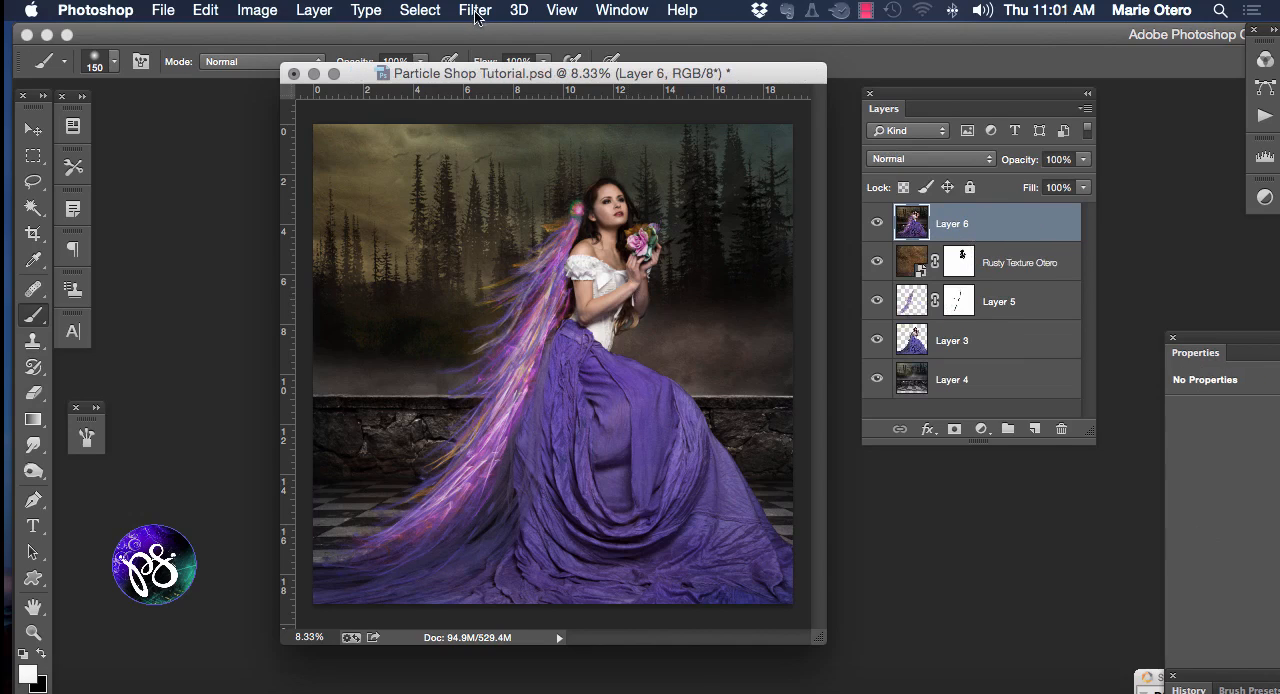
Apply a 3.8-pixel High Pass to the merged layer, blend it as Overlay and mask it
{"action": "left_click", "coordinate": [476, 10]}
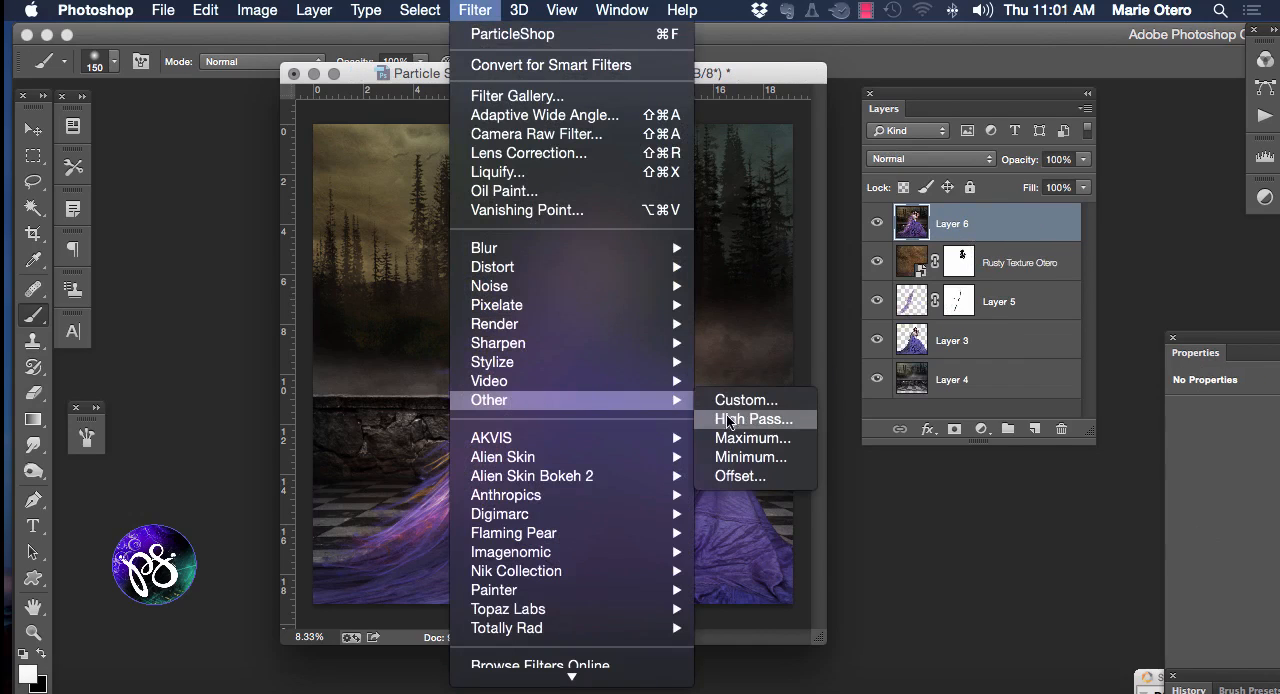
{"action": "left_click", "coordinate": [752, 420]}
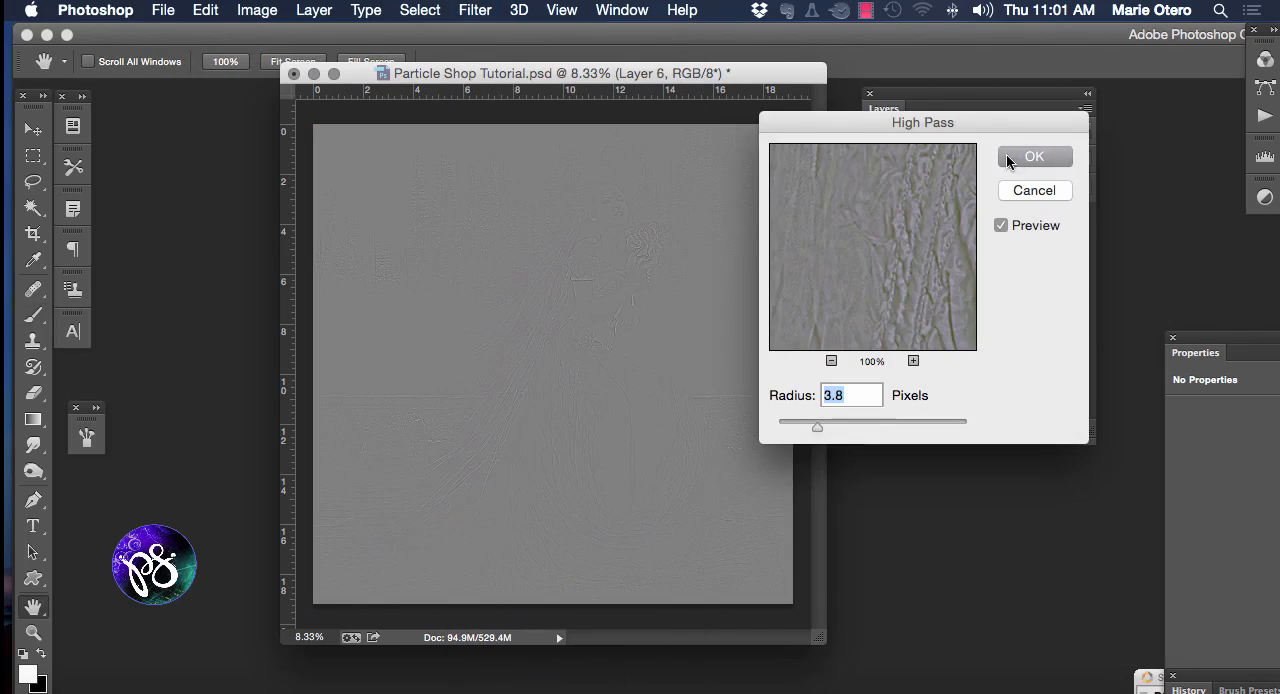
{"action": "left_click", "coordinate": [1036, 156]}
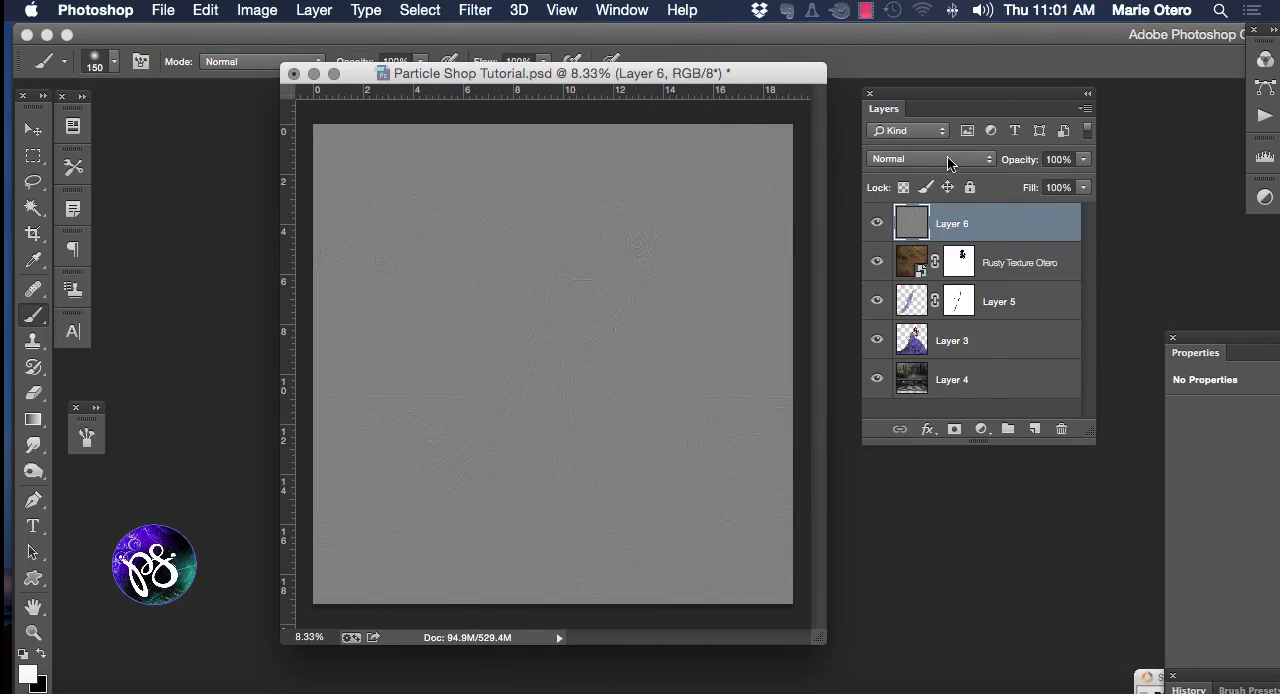
{"action": "left_click", "coordinate": [930, 158]}
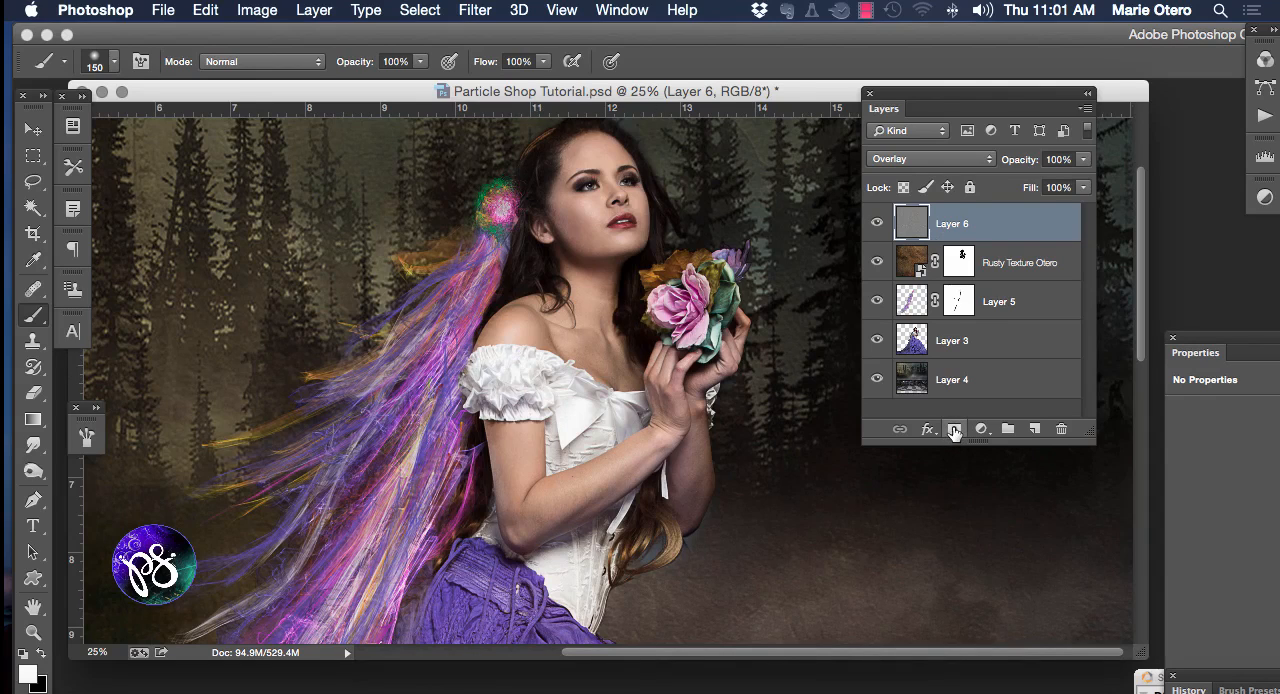
{"action": "left_click", "coordinate": [954, 428]}
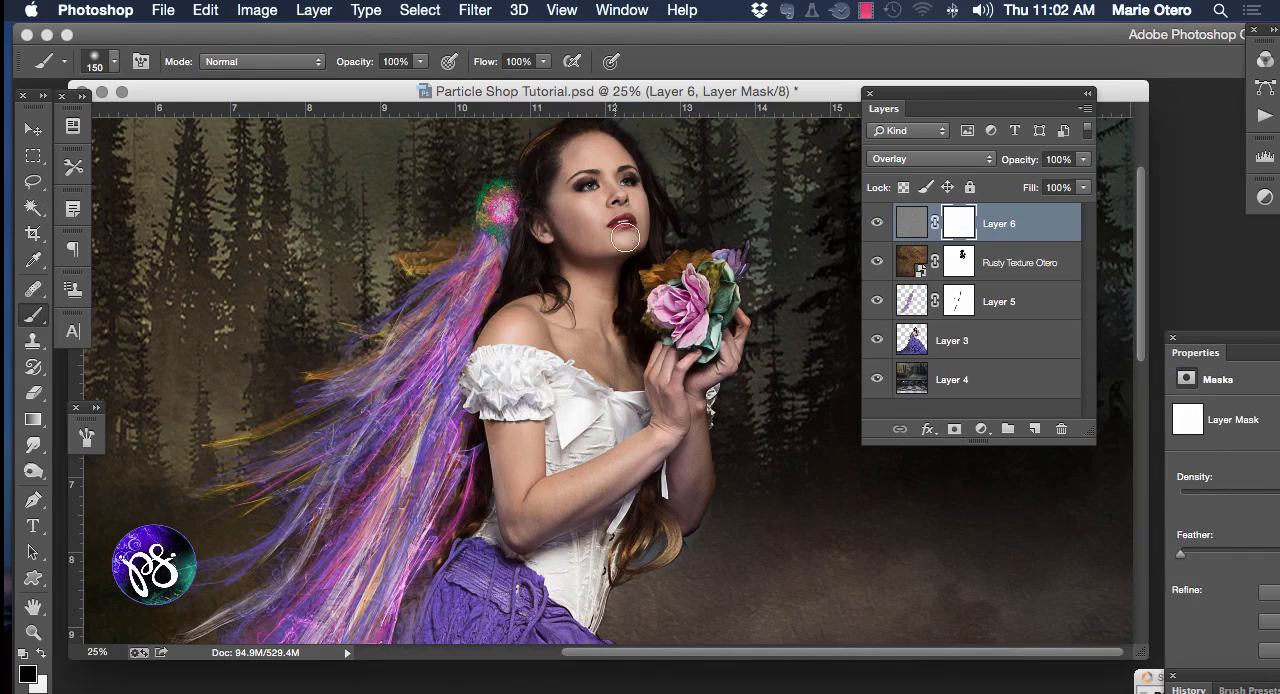
{"action": "mouse_move", "coordinate": [584, 228]}
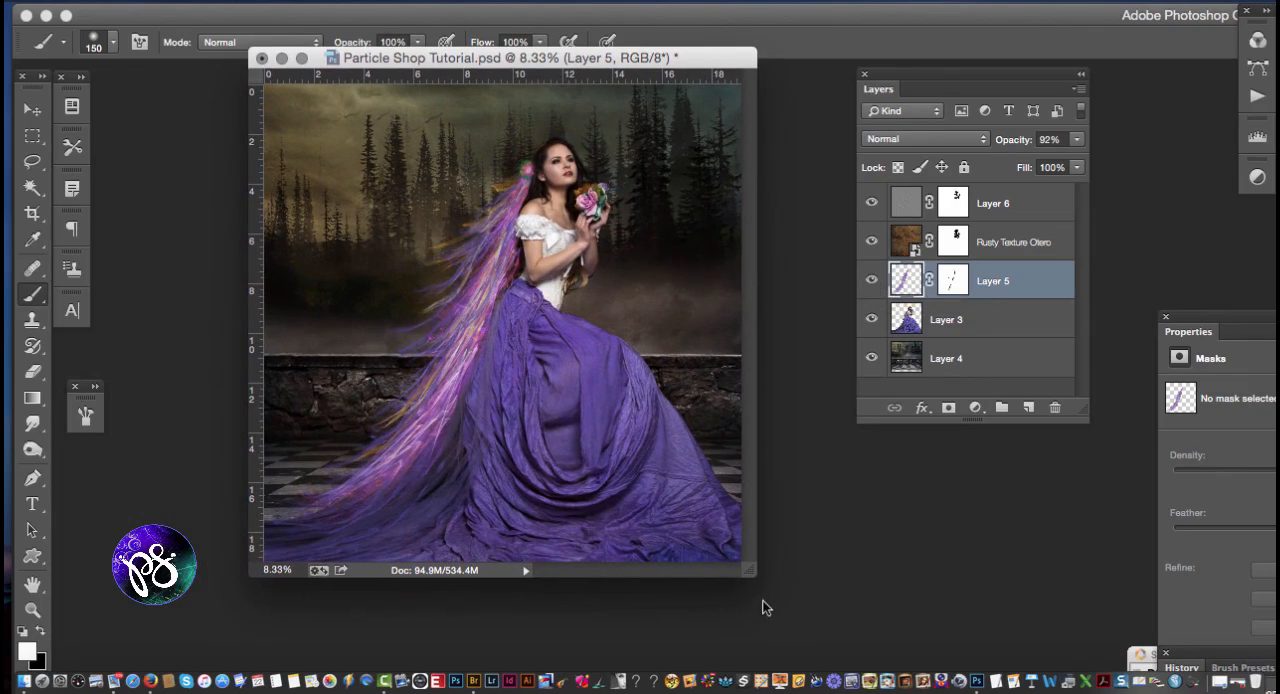
{"action": "left_click_drag", "start_coordinate": [500, 56], "coordinate": [520, 56]}
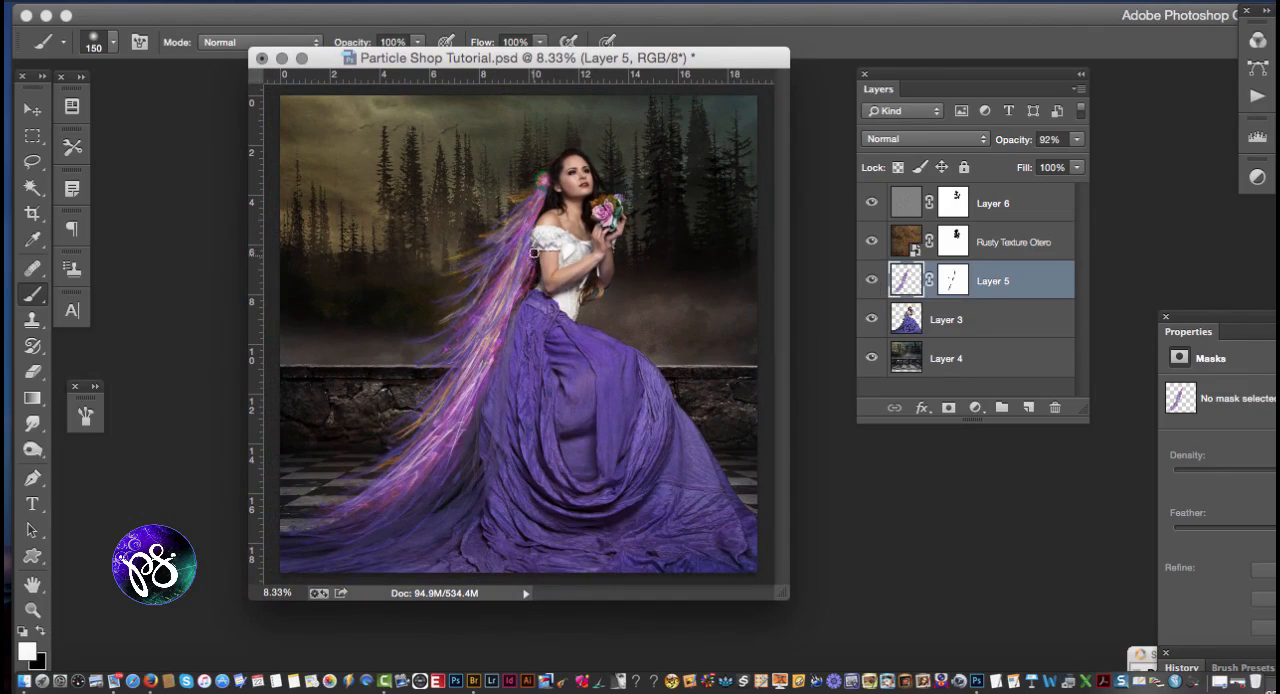
{"action": "mouse_move", "coordinate": [520, 292]}
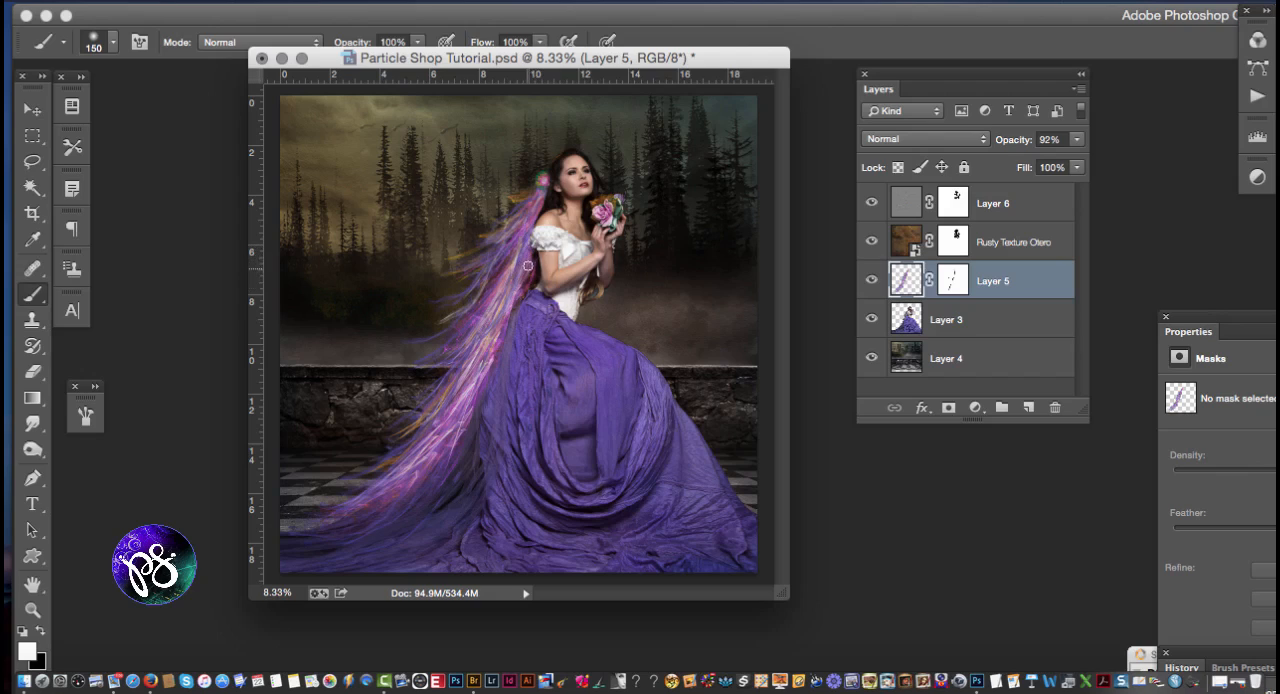
{"action": "mouse_move", "coordinate": [530, 268]}
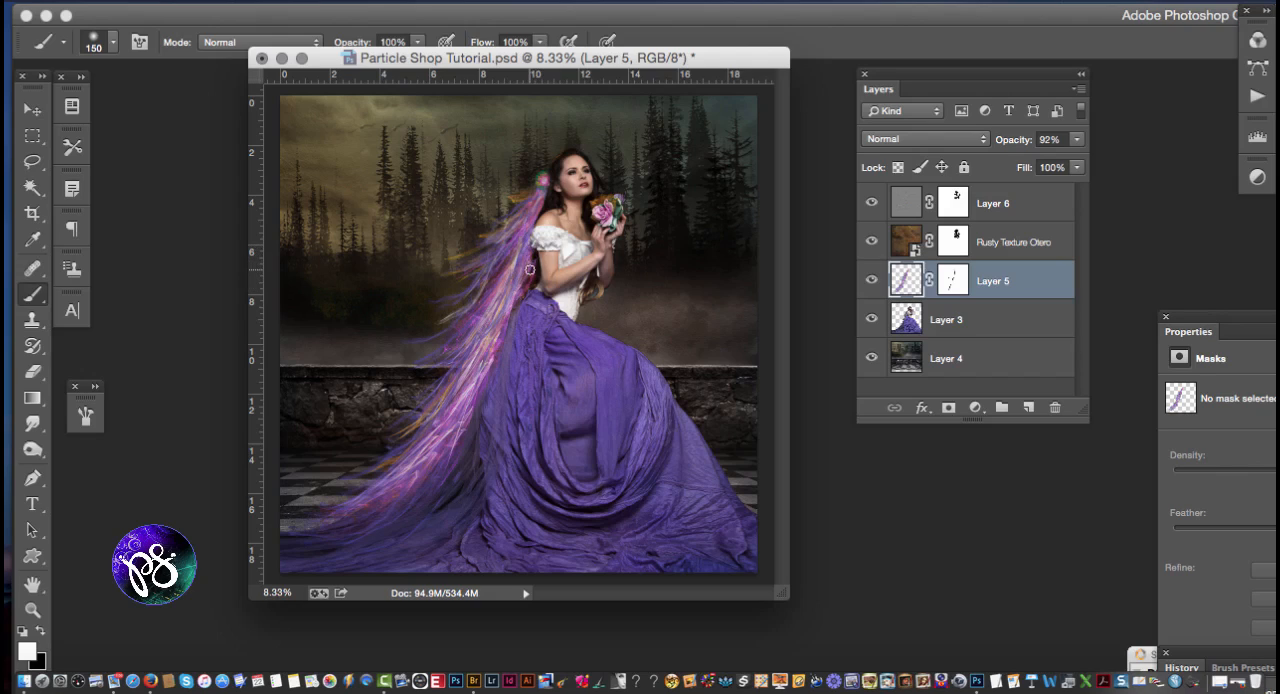
{"action": "mouse_move", "coordinate": [532, 262]}
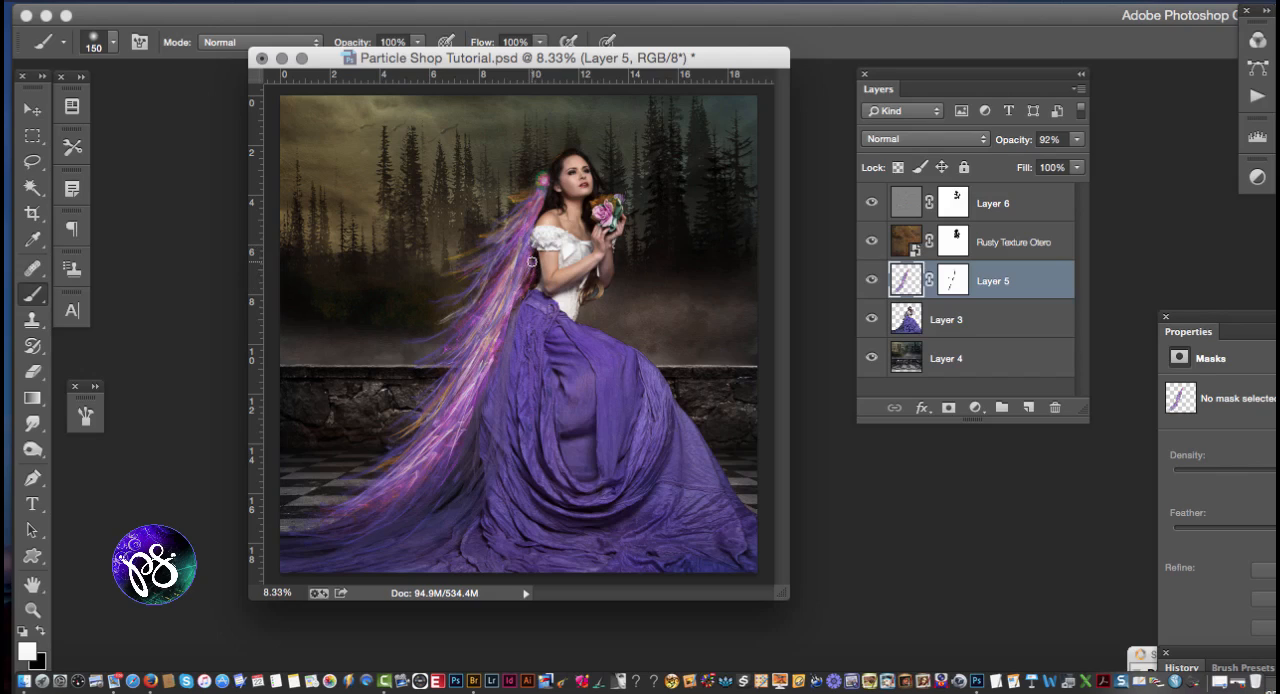